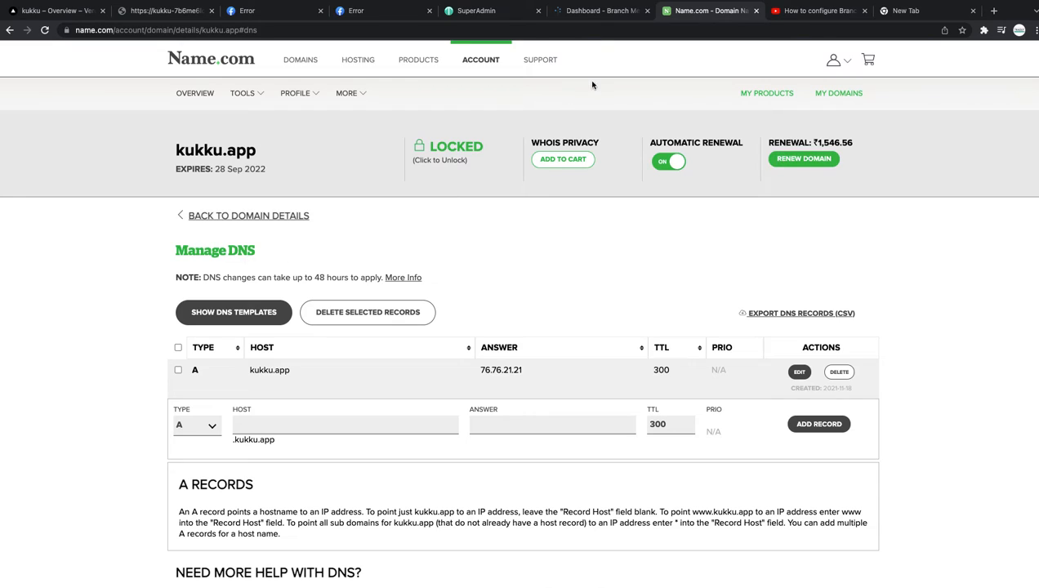
Glance at the YouTube tutorial and return to Branch's Link Domain settings for 290uv.app.link.
click(601, 10)
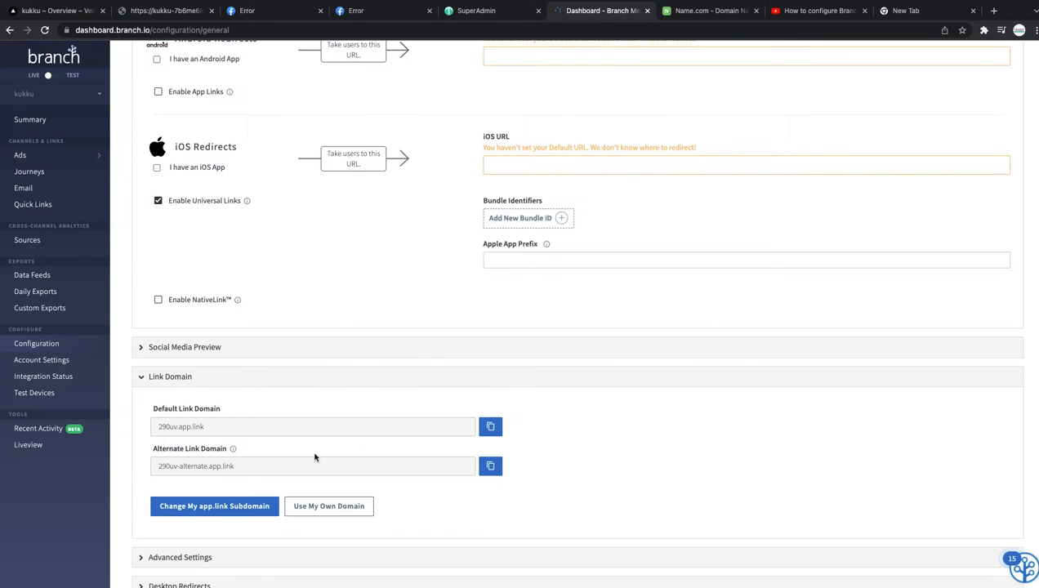
mouse_move(173, 371)
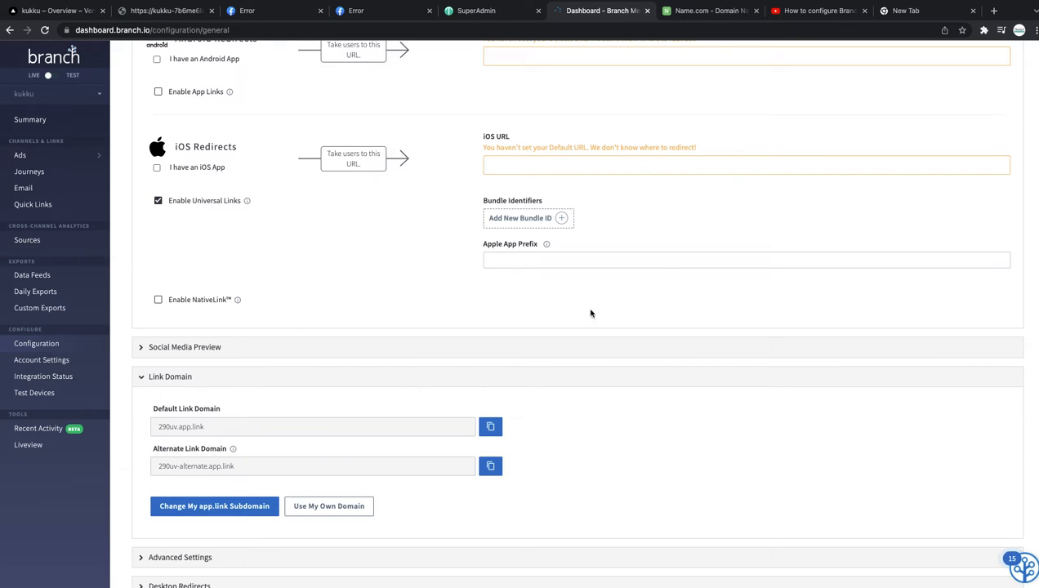
click(817, 10)
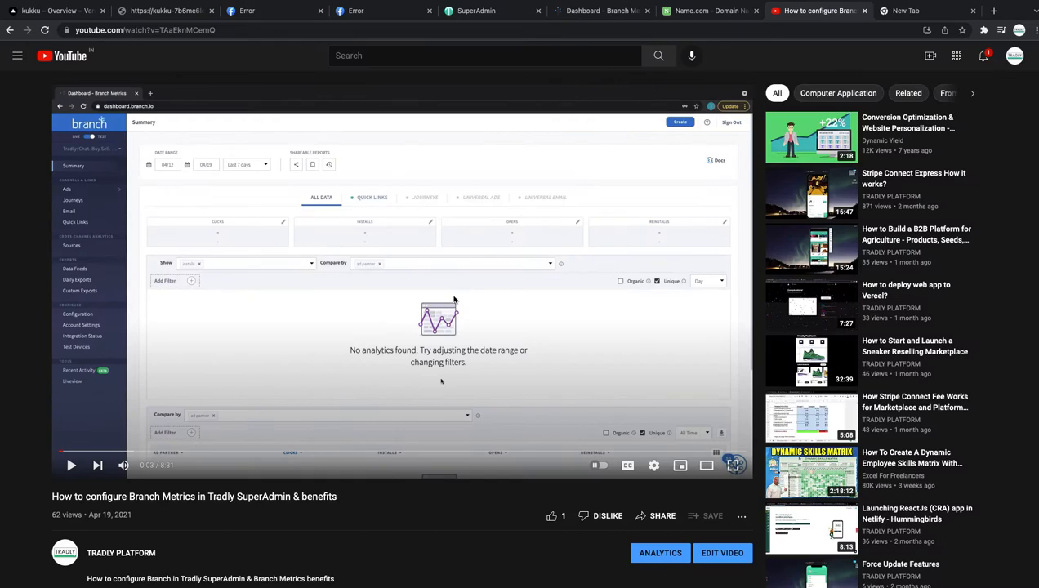
mouse_move(358, 562)
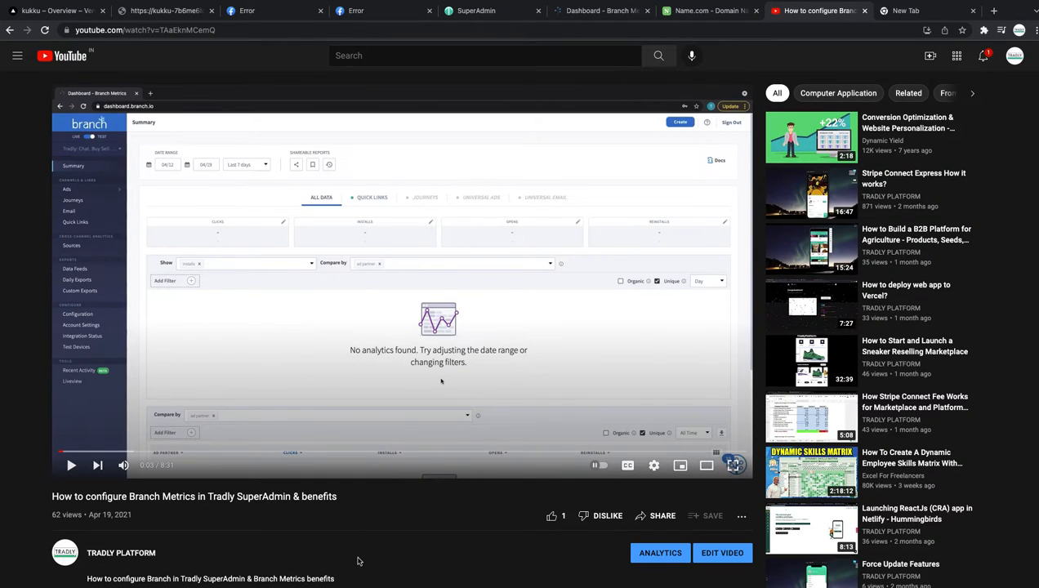
mouse_move(683, 23)
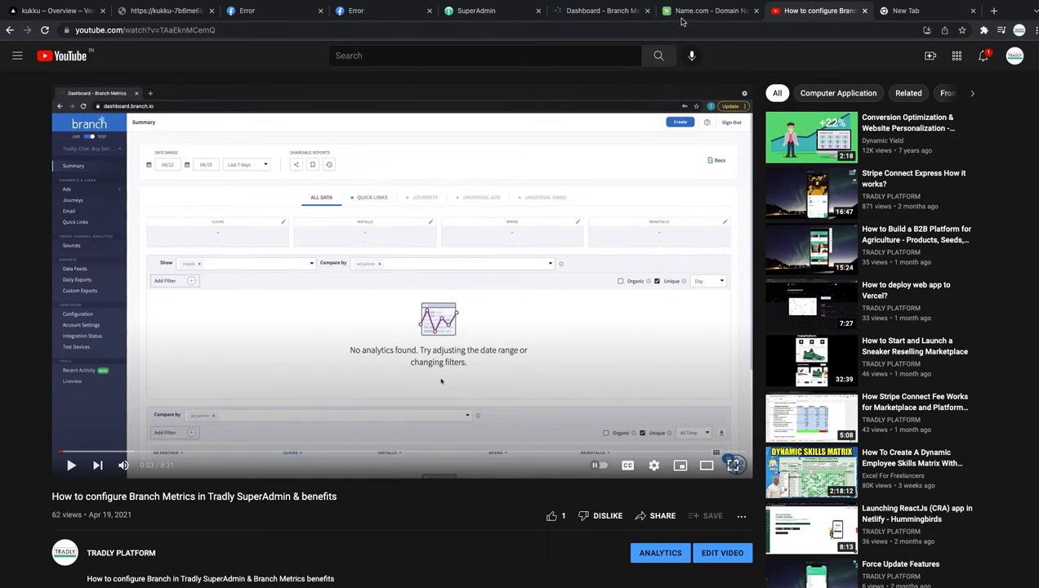
click(707, 10)
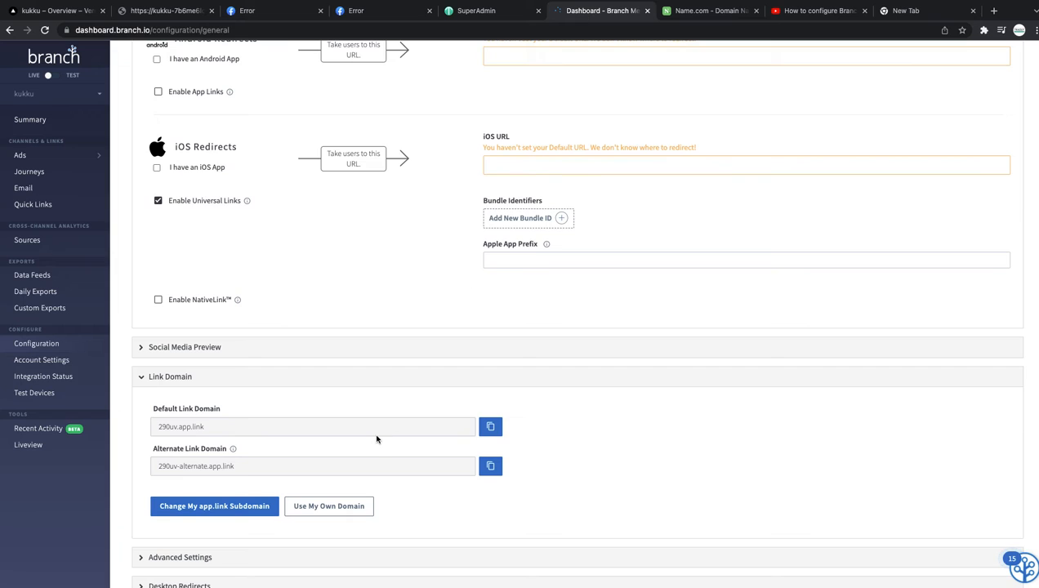
scroll(down, 3)
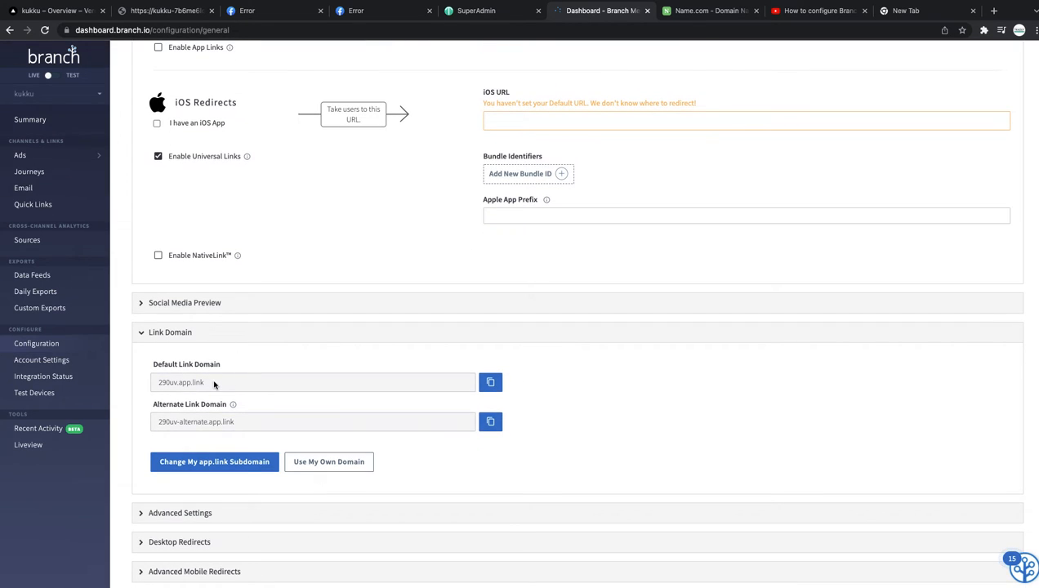
double_click(180, 382)
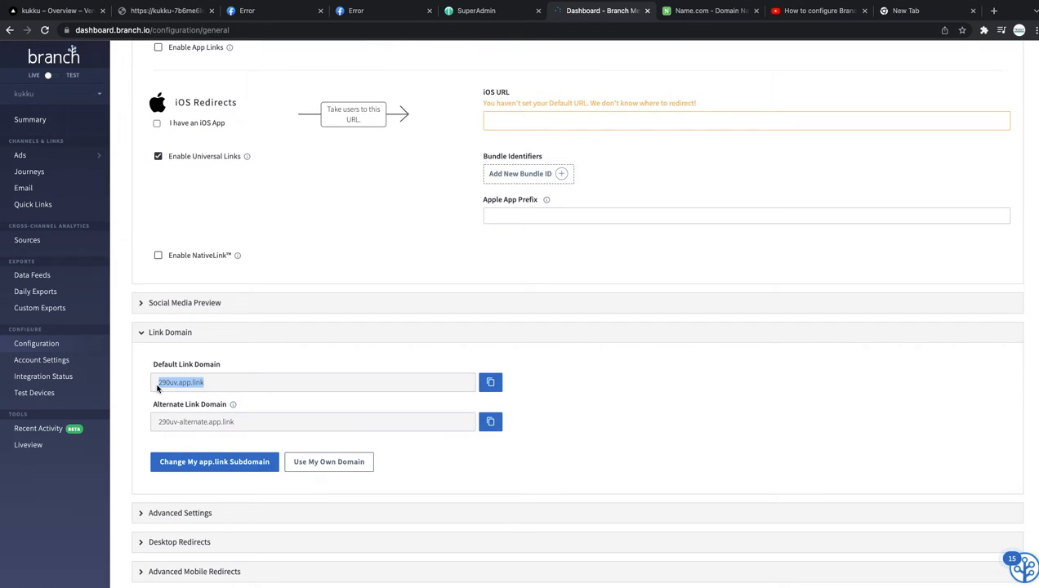
mouse_move(223, 382)
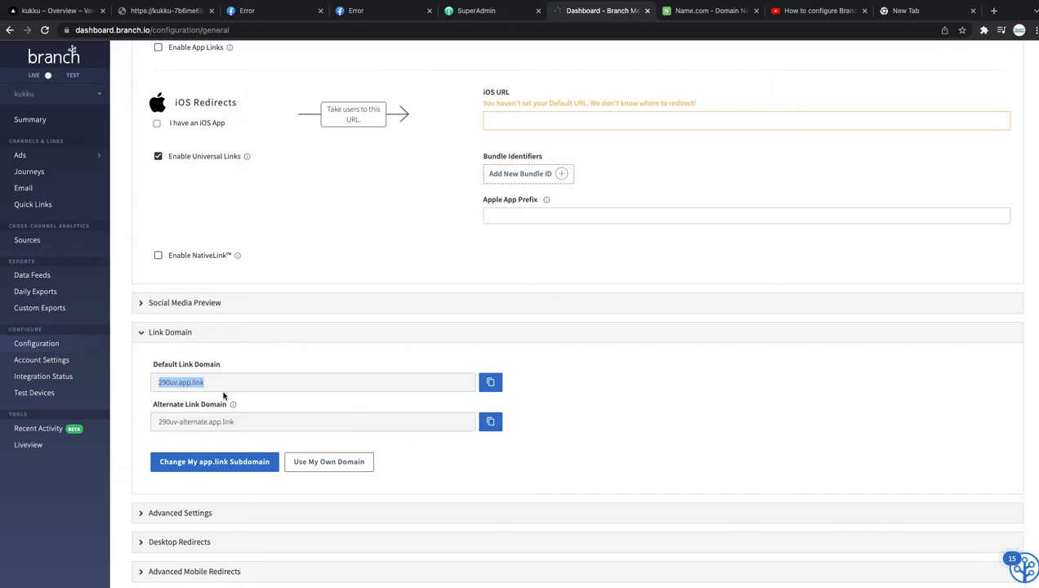
mouse_move(301, 428)
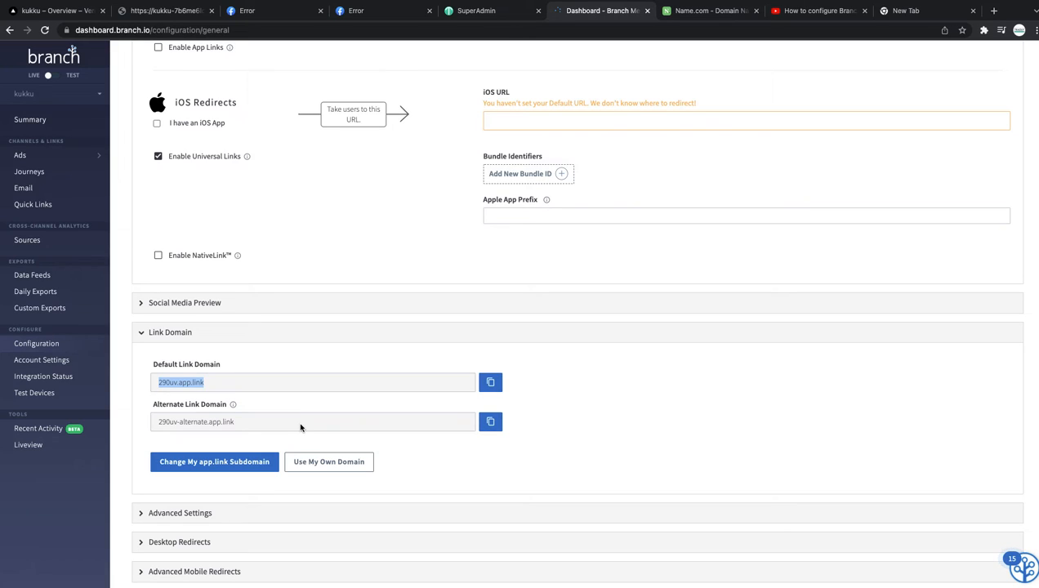
mouse_move(178, 400)
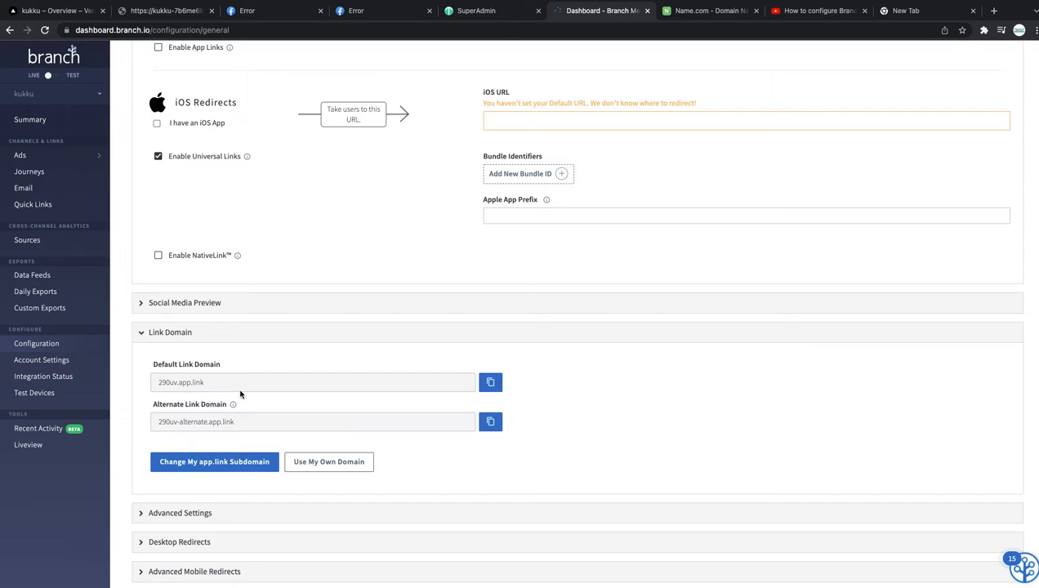
double_click(180, 383)
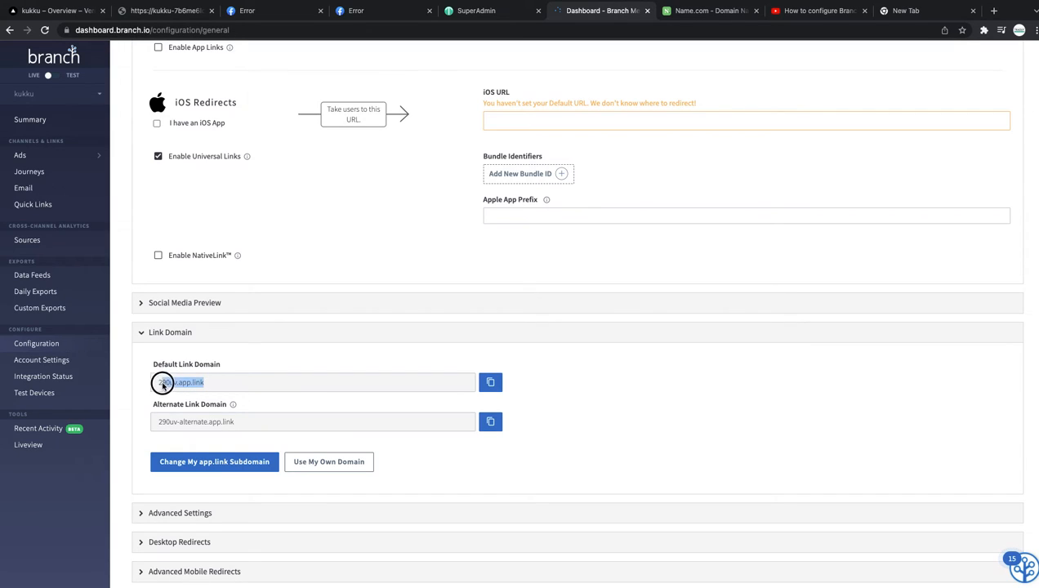
triple_click(180, 382)
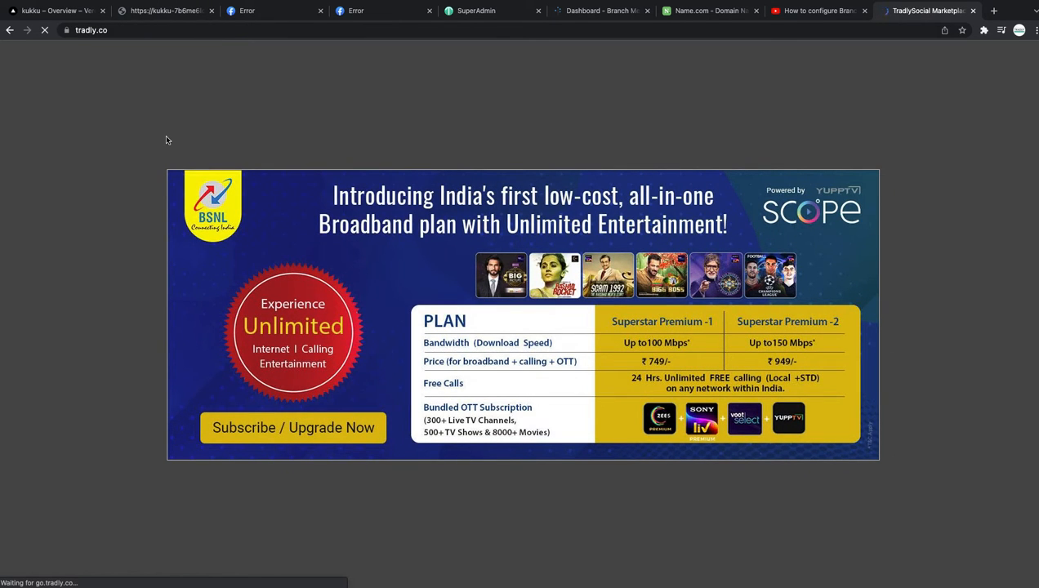
mouse_move(369, 199)
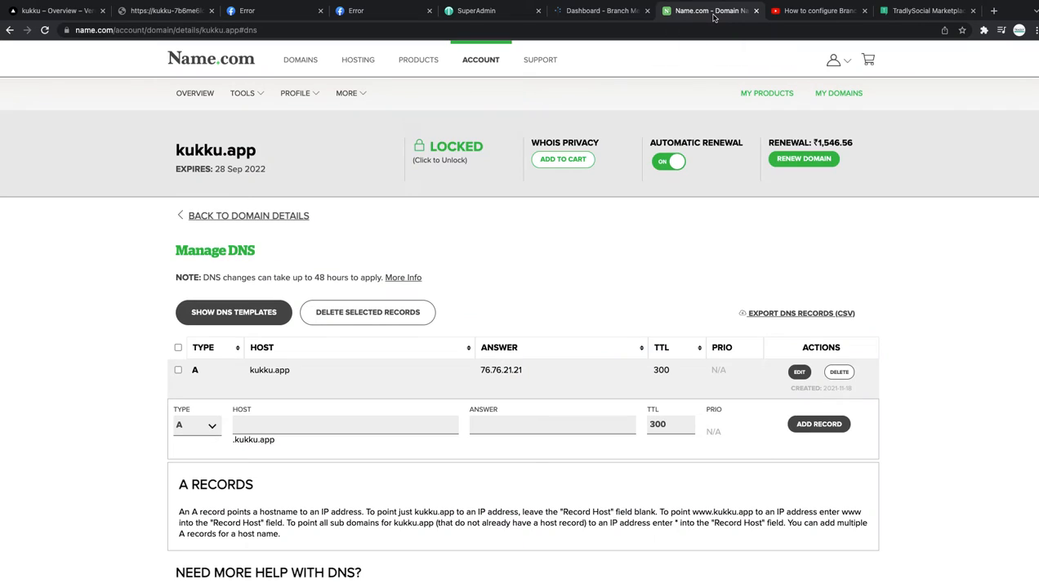
Visit the example link domain go.tradly.co, then return to Branch's Link Domain settings.
click(928, 10)
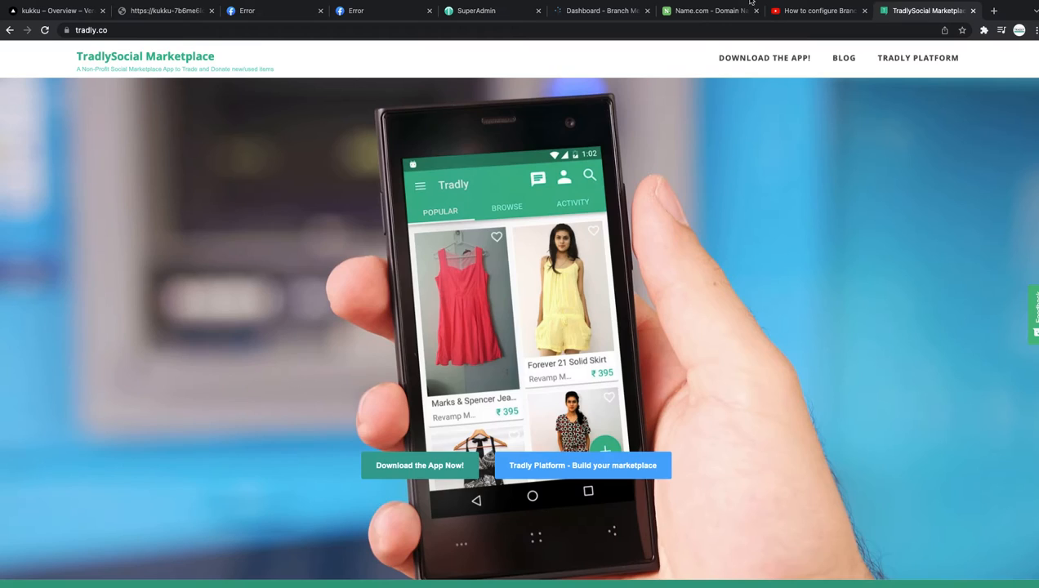
click(98, 29)
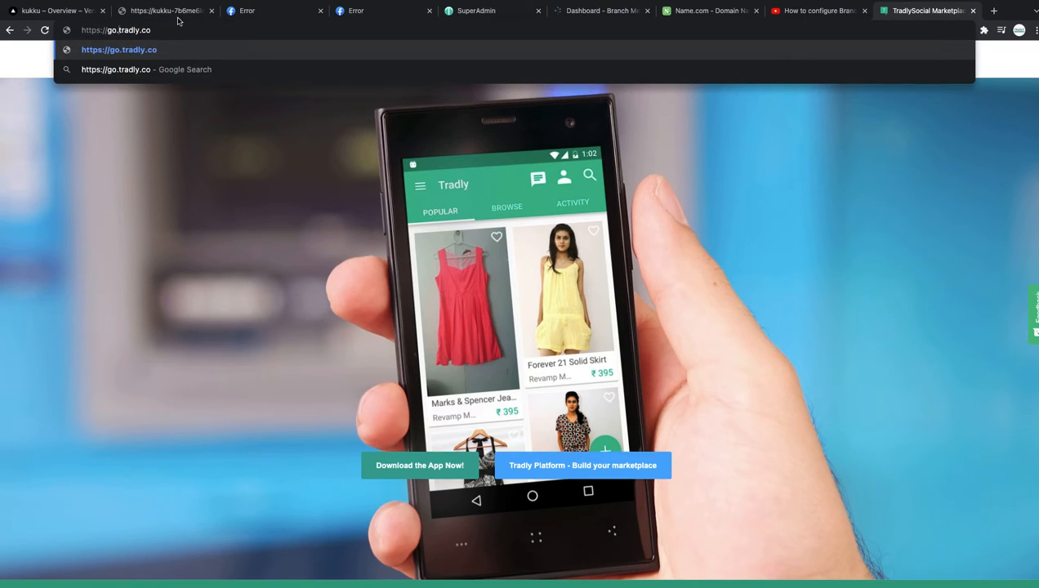
click(601, 10)
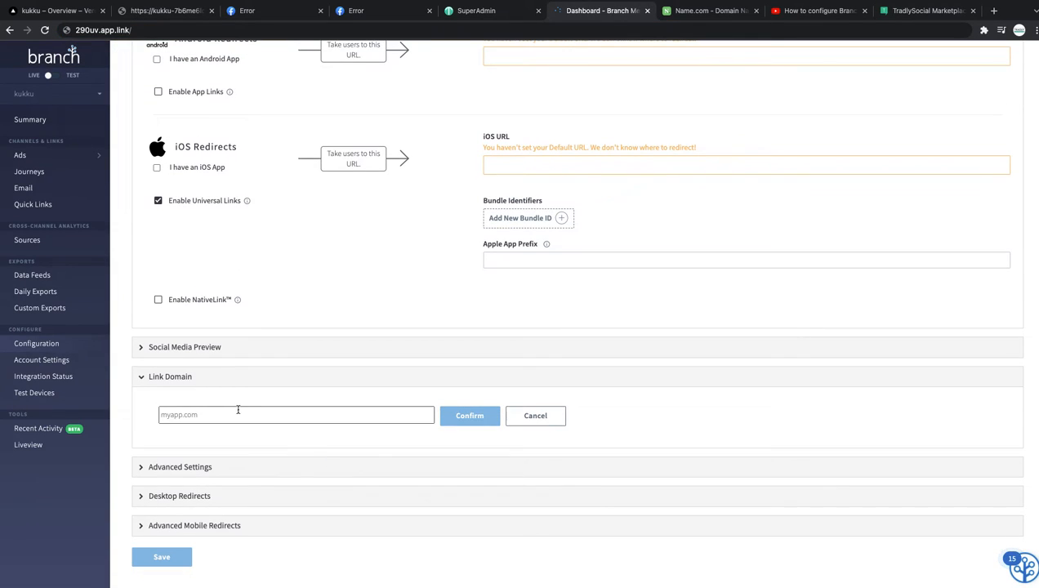
Submit go.kukku.app as the custom link domain; Branch warns no CNAME is configured yet.
text(go.kukku)
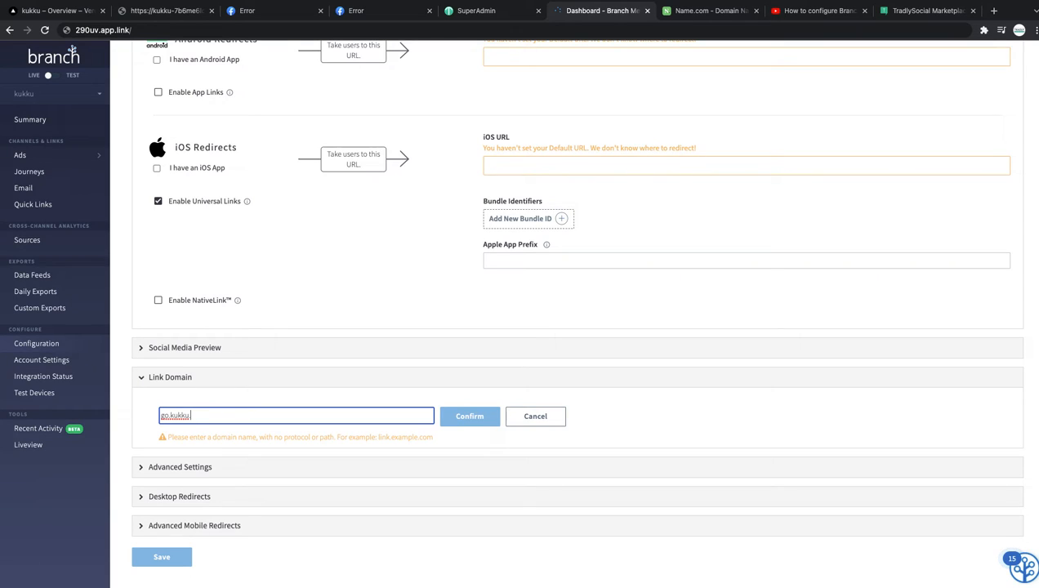
mouse_move(195, 417)
text(app)
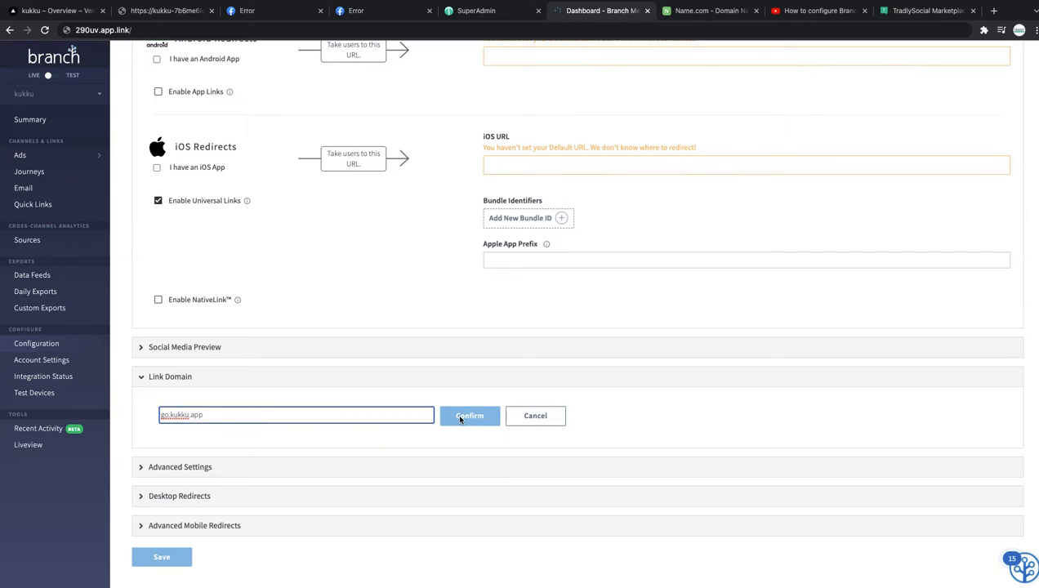
click(469, 416)
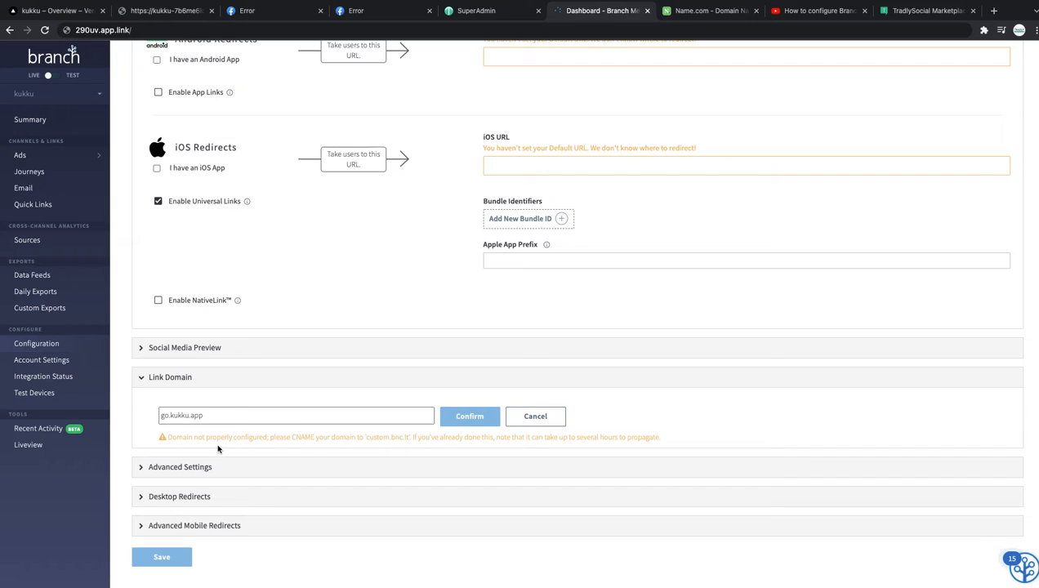
scroll(down, 3)
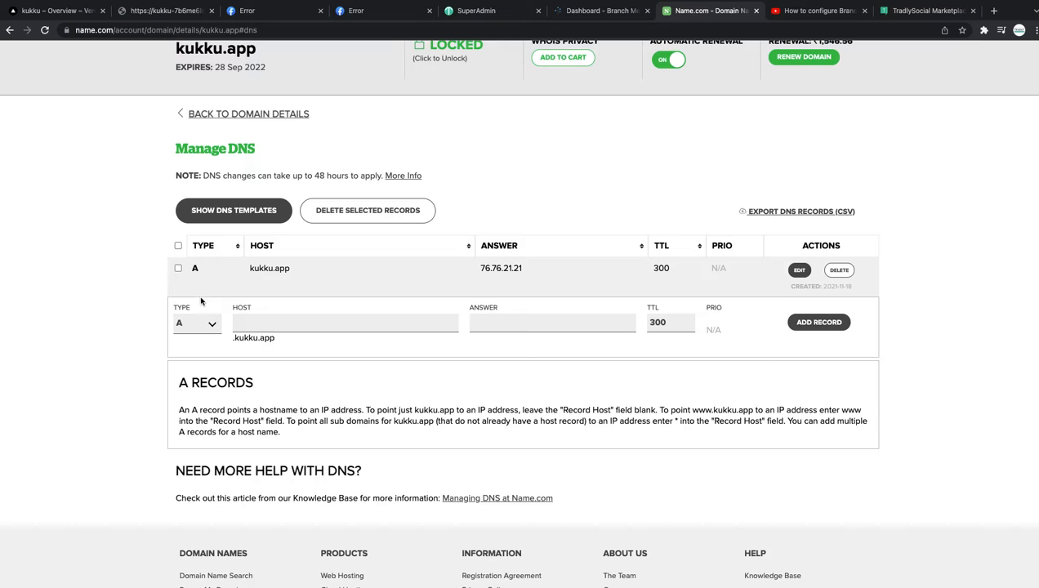
Add a CNAME record for host go pointing to custom.bnc.lt with TTL 300.
click(196, 324)
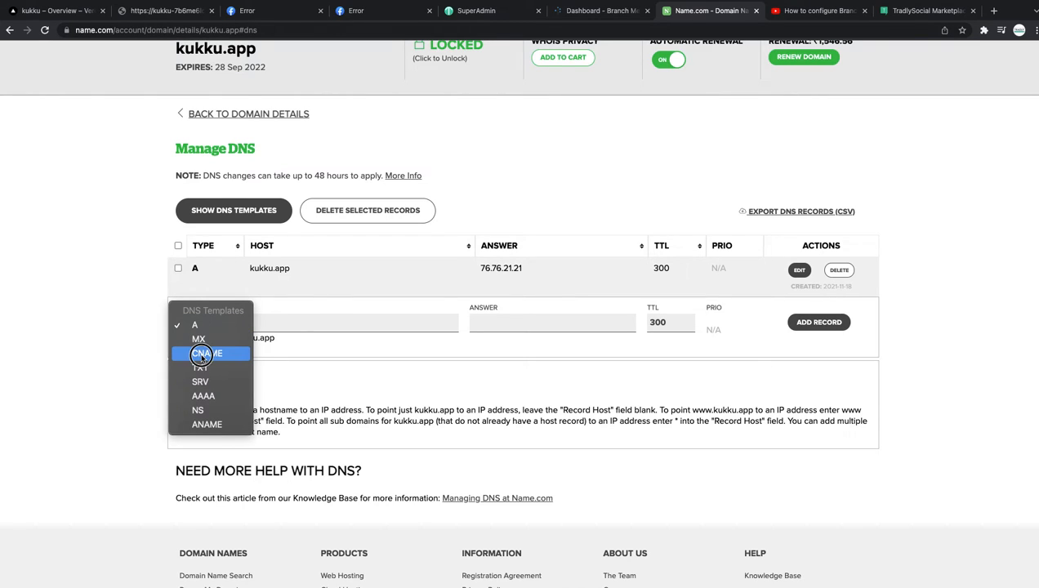
click(208, 353)
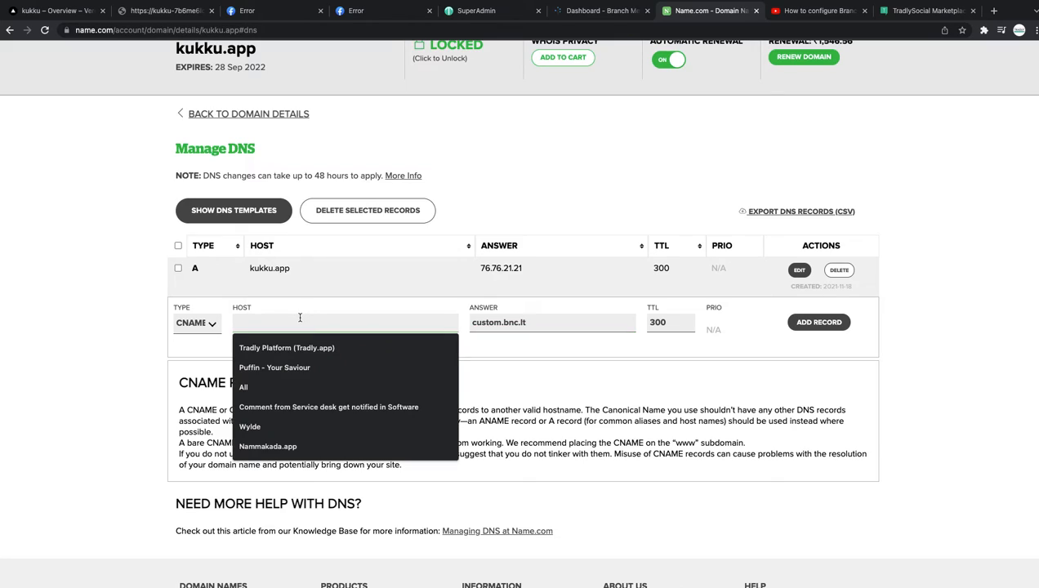
text(go)
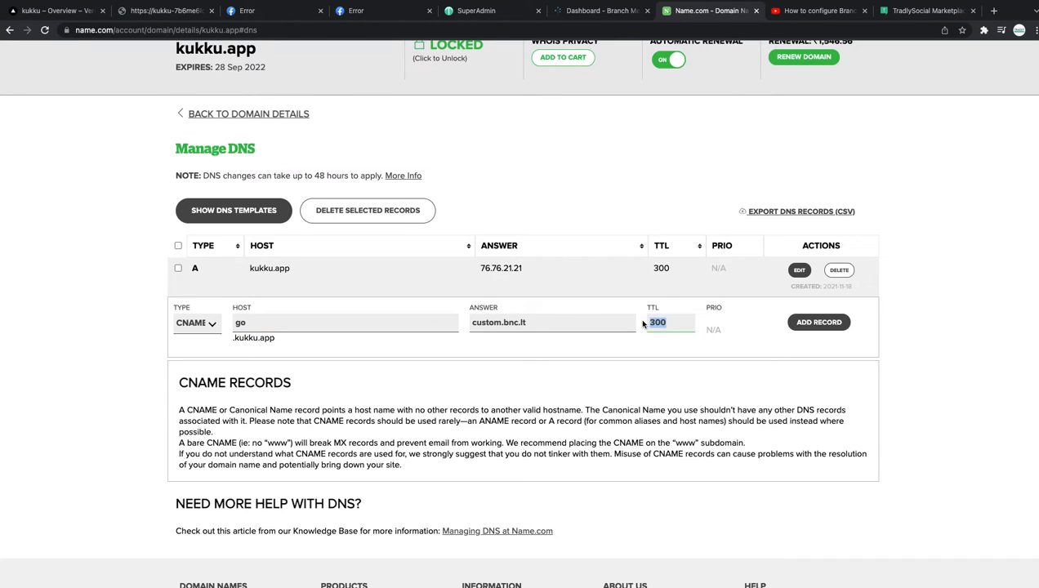
mouse_move(745, 323)
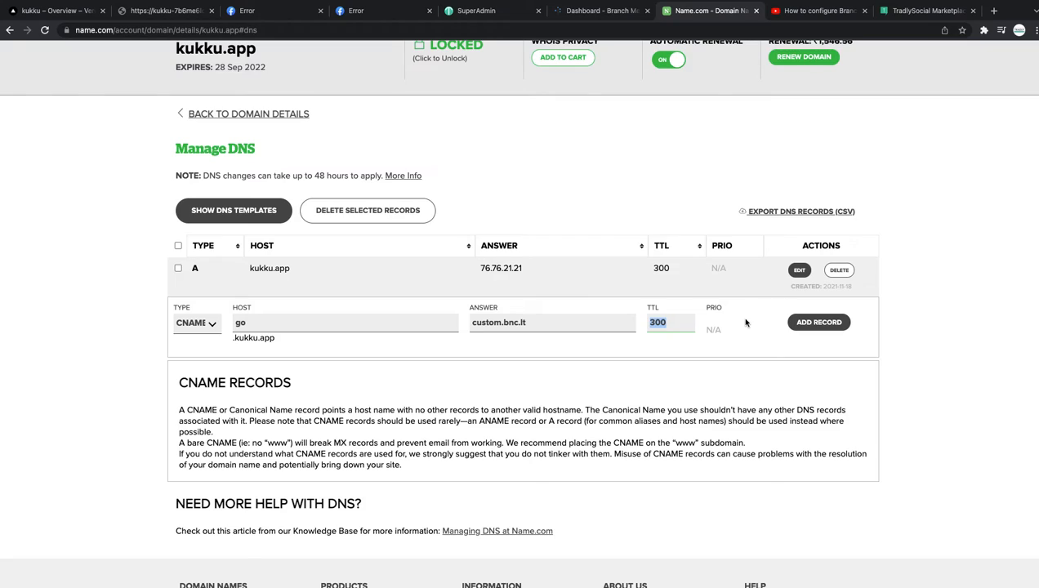
mouse_move(154, 47)
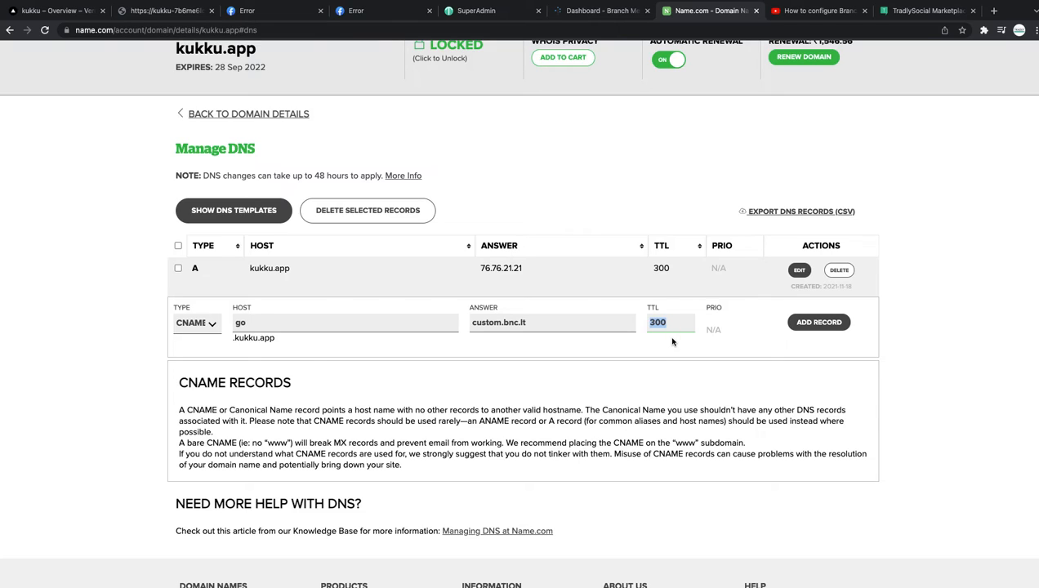
text(3)
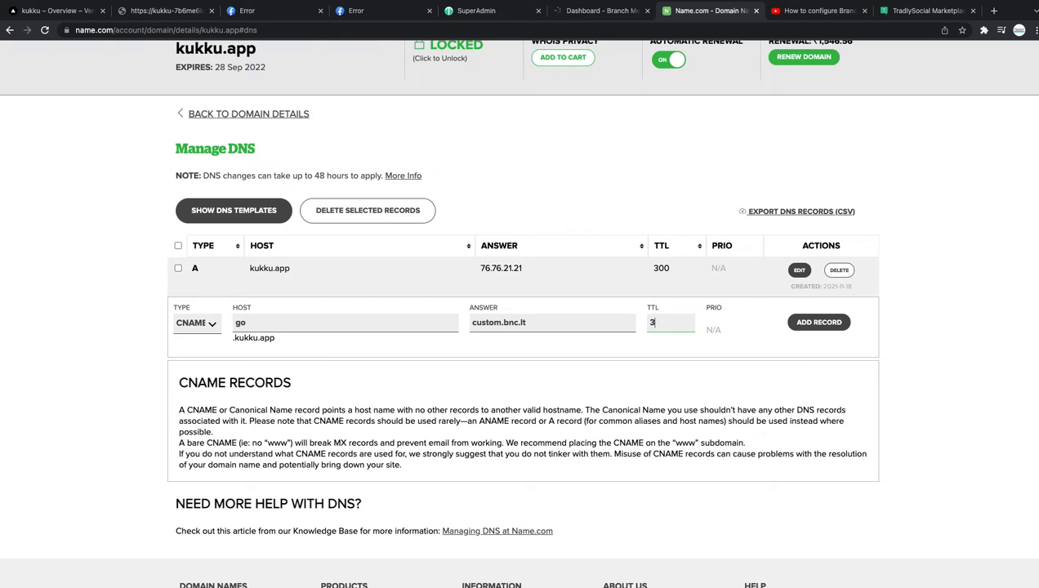
text(100)
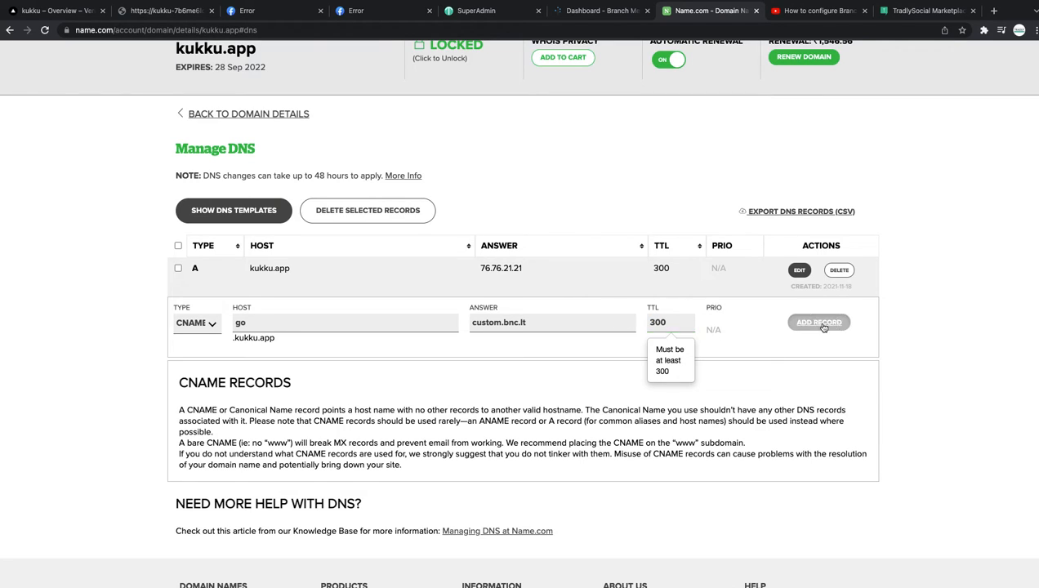
click(819, 322)
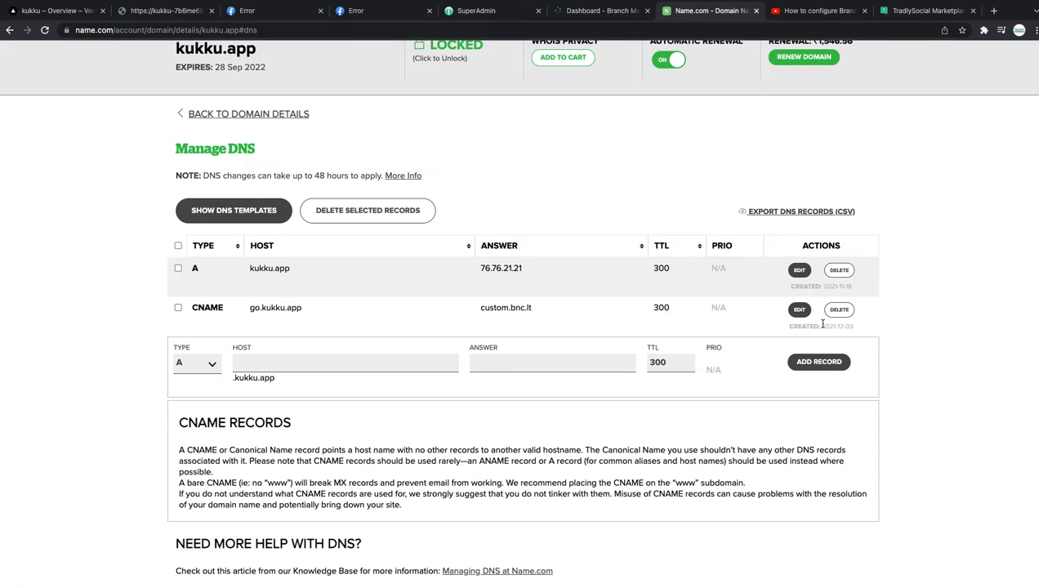
mouse_move(523, 322)
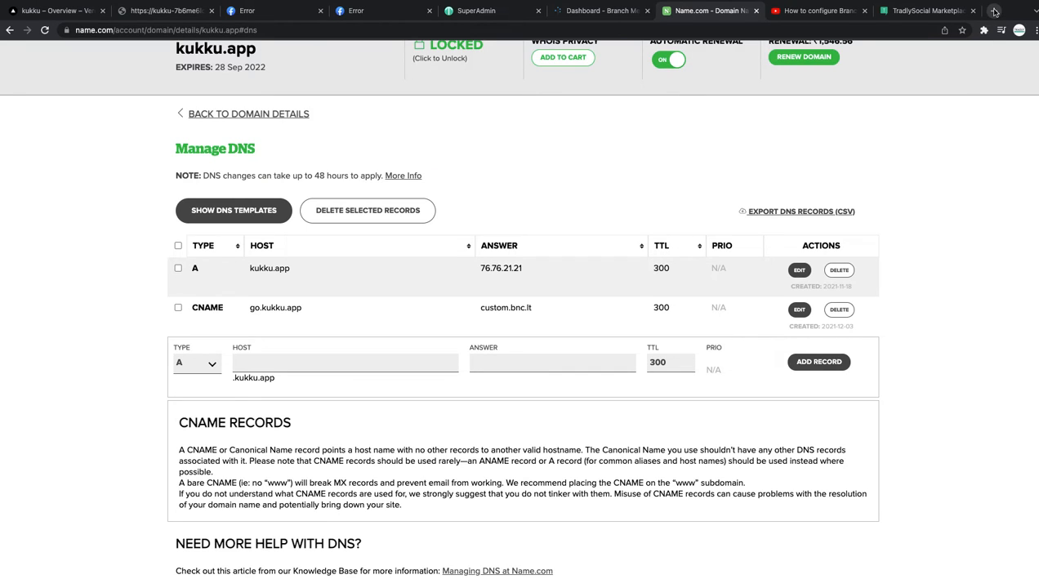
click(995, 10)
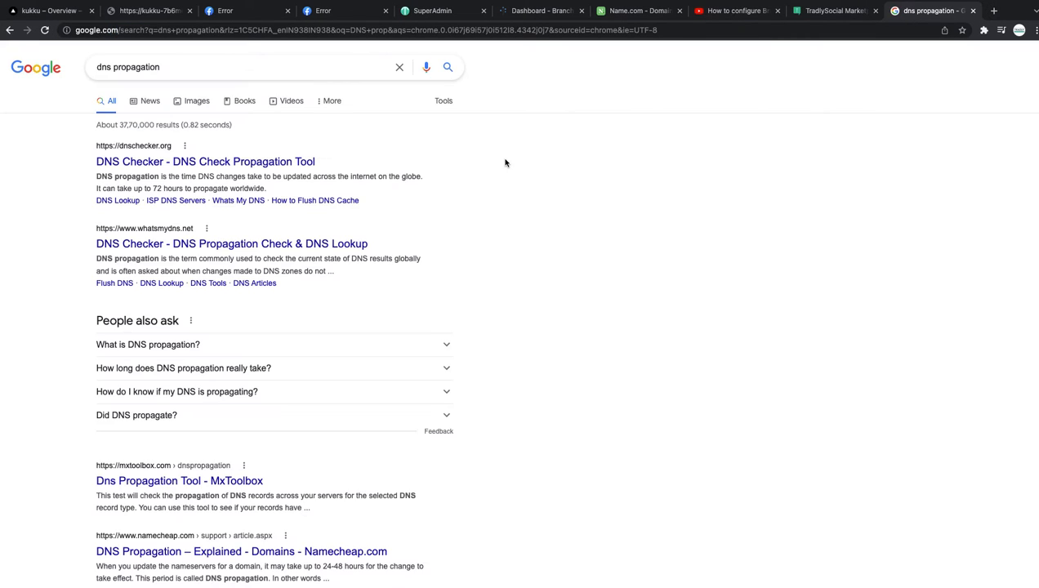
Run a DNSChecker CNAME lookup for go.kukku.app and review the worldwide green checks.
click(205, 162)
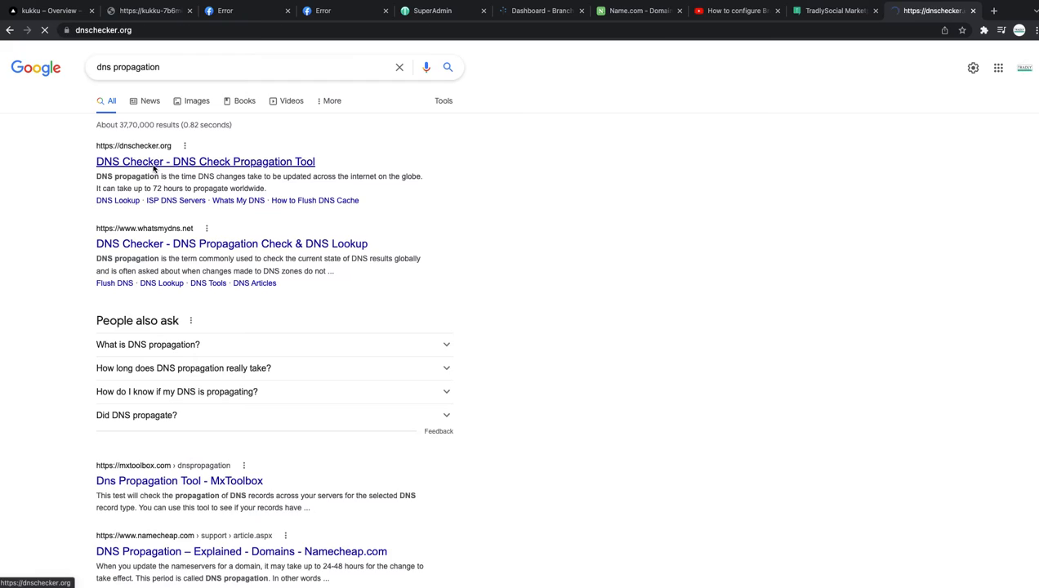
click(206, 162)
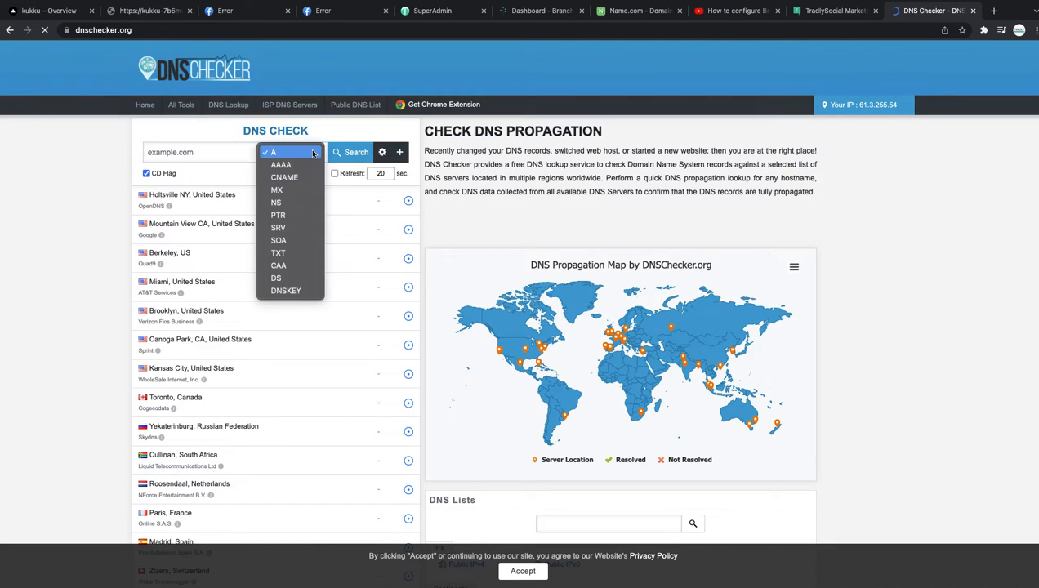
click(291, 152)
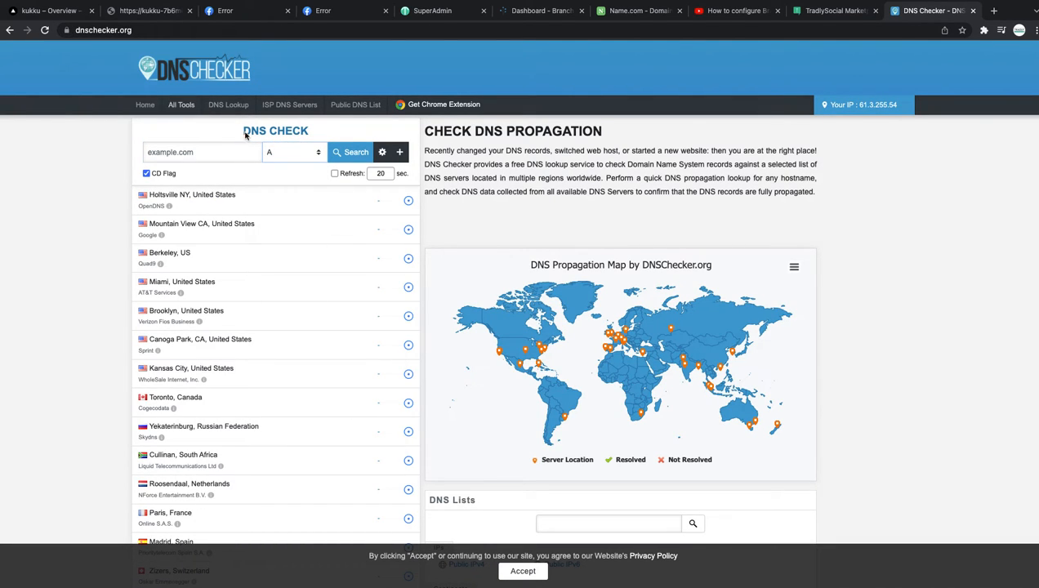
click(291, 152)
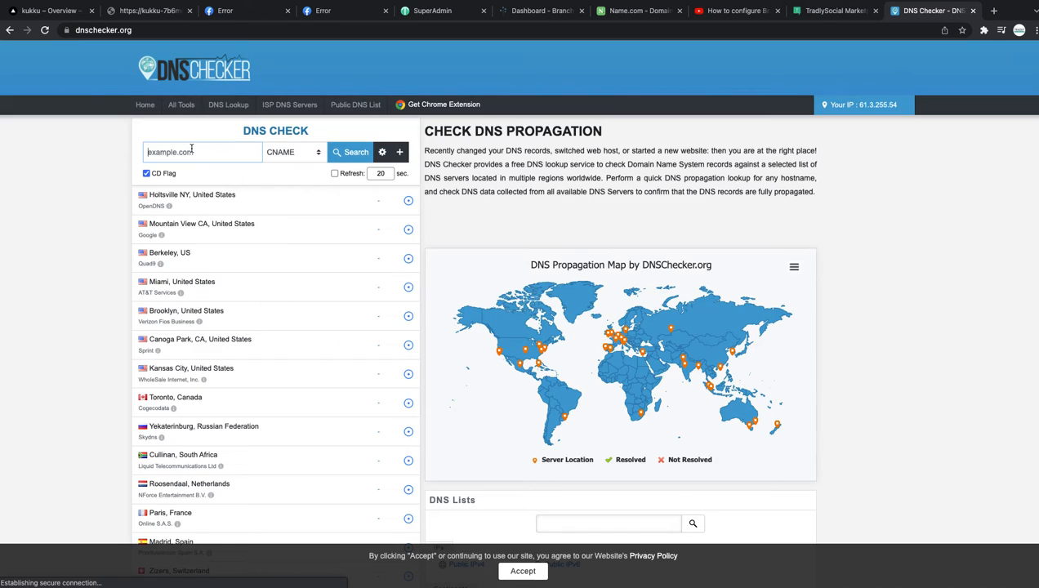
text(go.kukku.app)
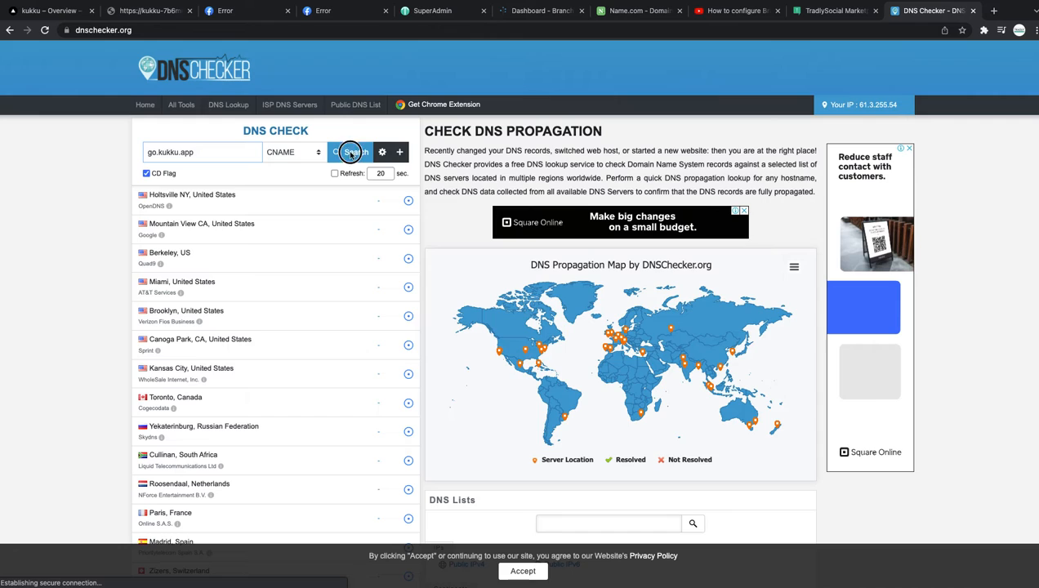
click(349, 152)
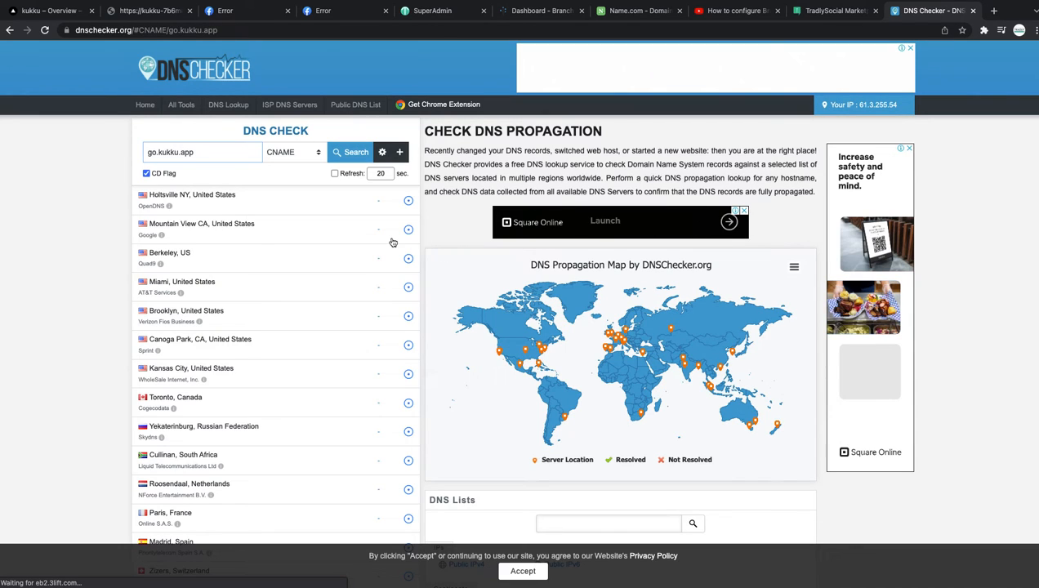
click(350, 132)
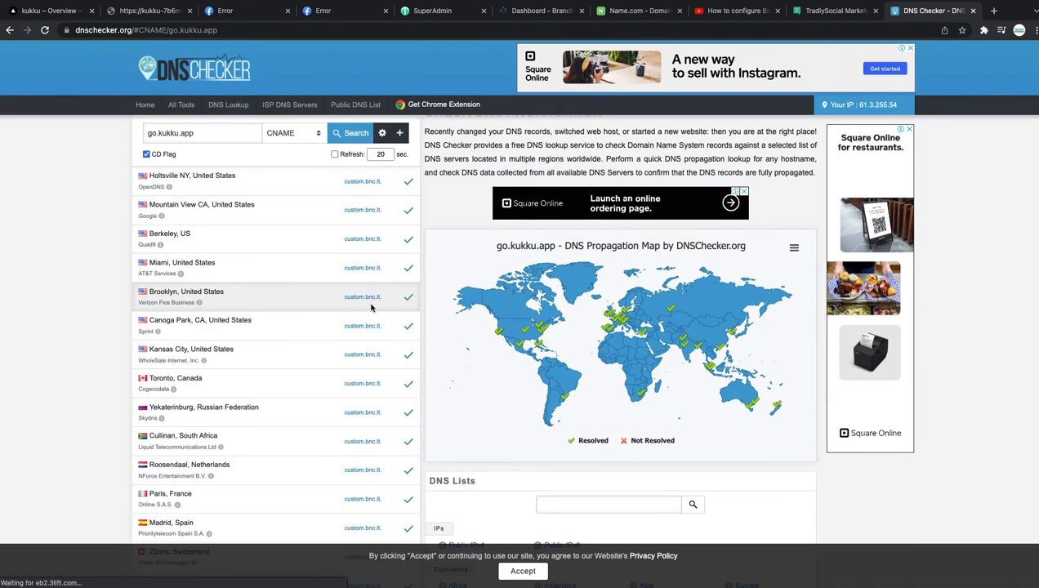
scroll(down, 3)
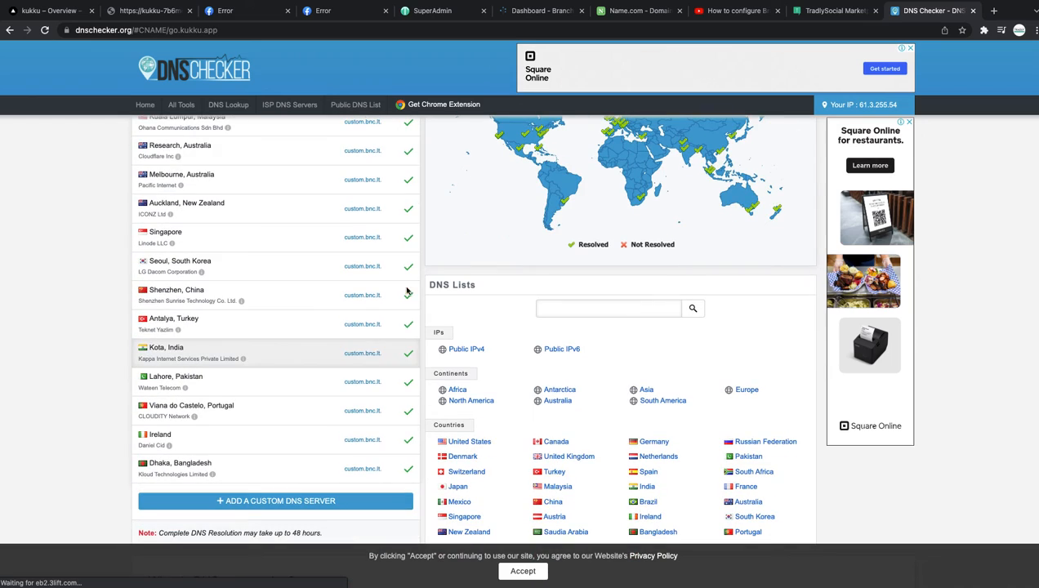
click(541, 10)
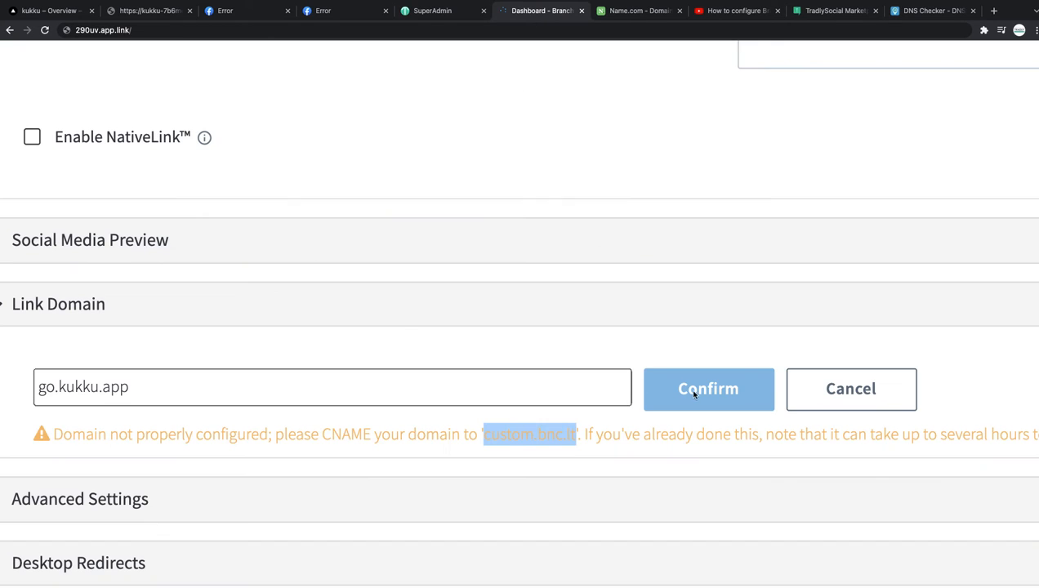
Recheck and confirm go.kukku.app as Branch's custom link domain.
click(331, 386)
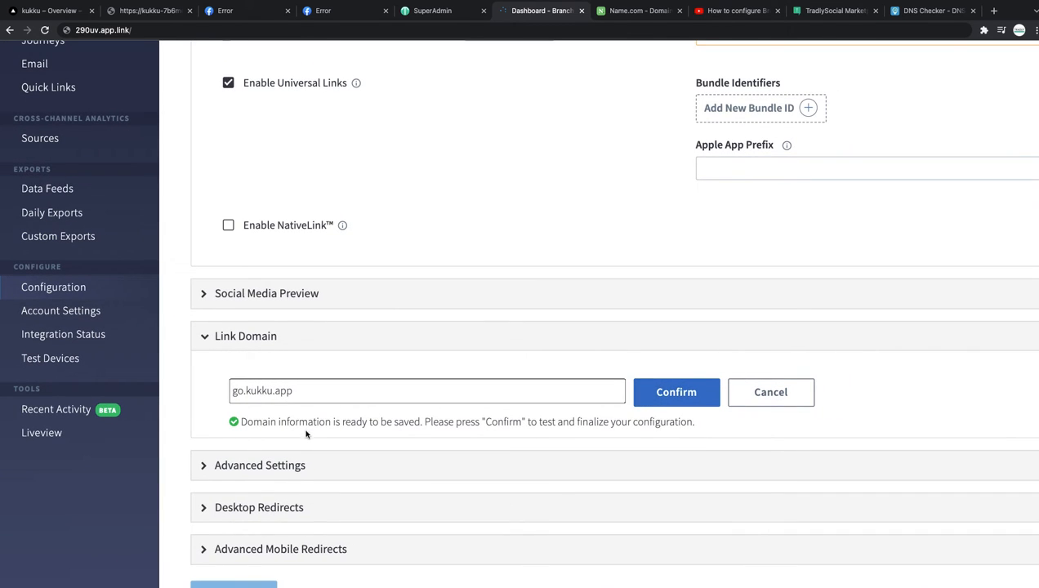
mouse_move(389, 421)
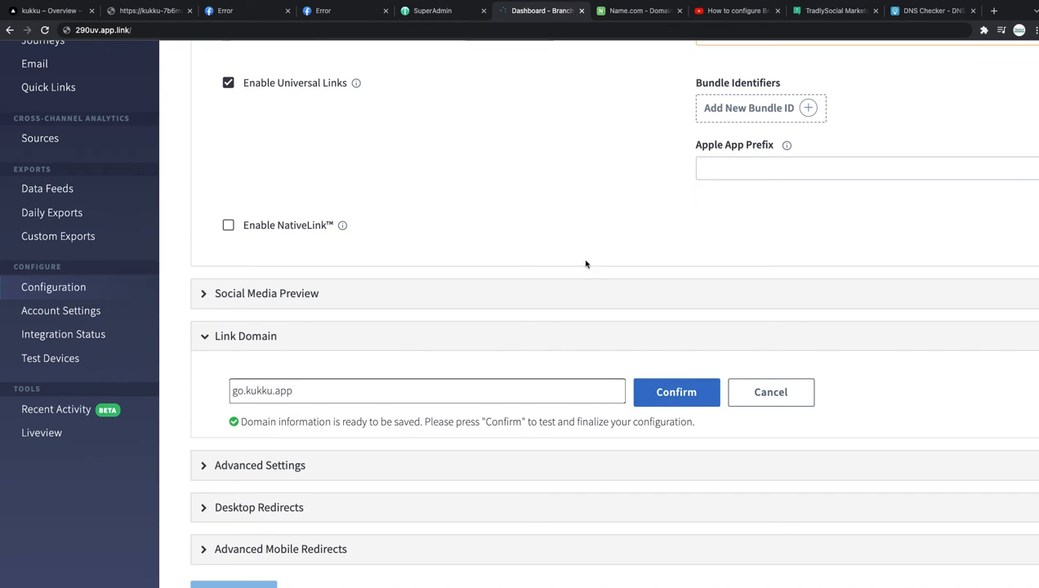
click(931, 10)
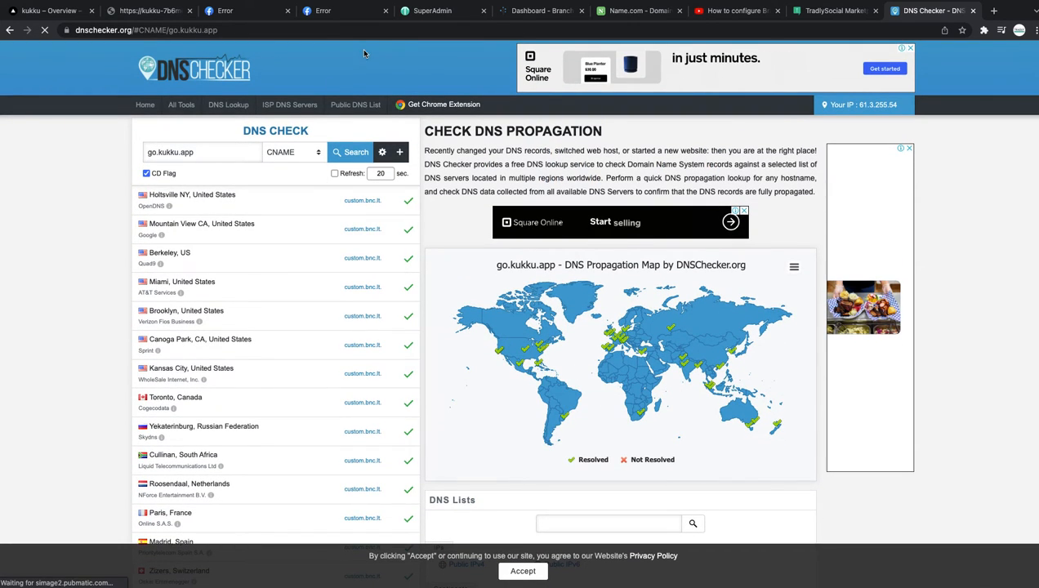
click(541, 9)
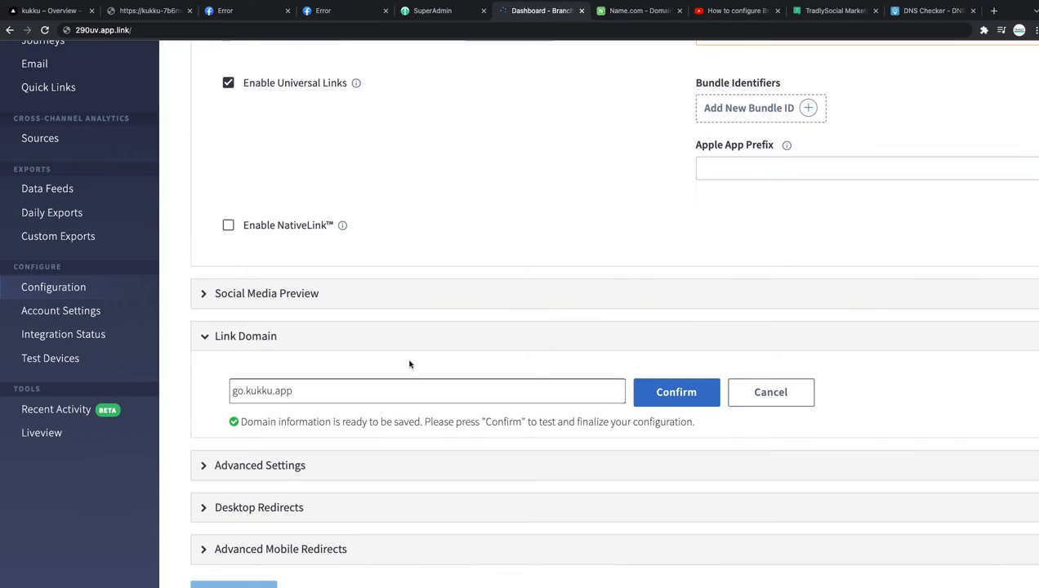
click(676, 392)
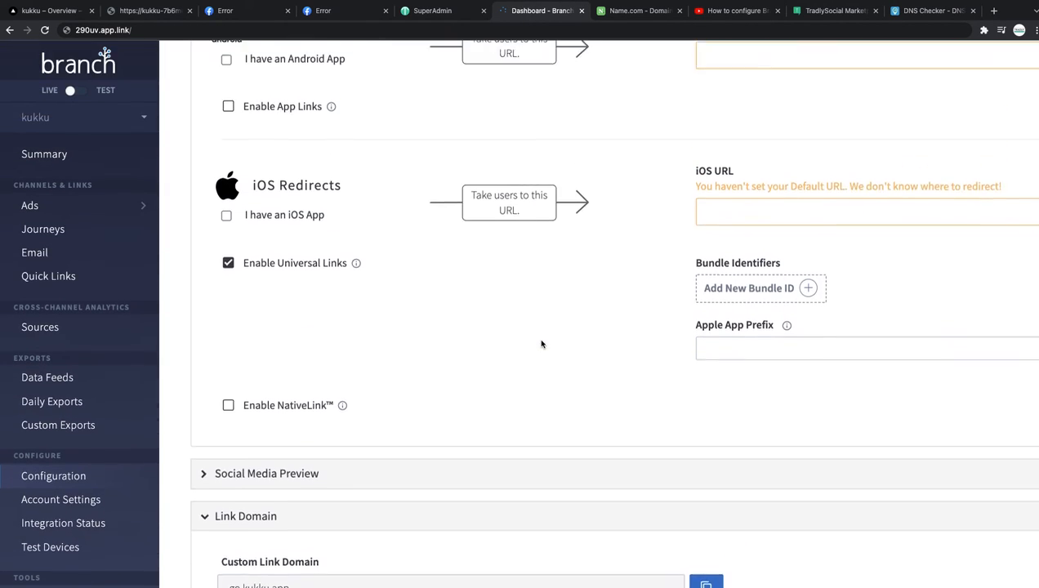
Copy the custom link domain go.kukku.app and move to Tradly SuperAdmin settings.
scroll(down, 3)
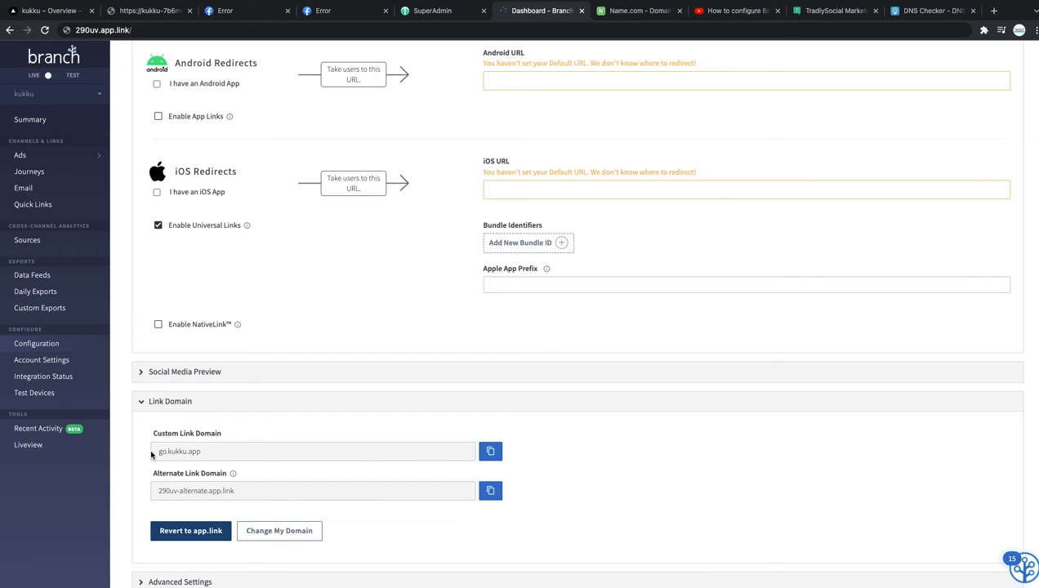
click(491, 451)
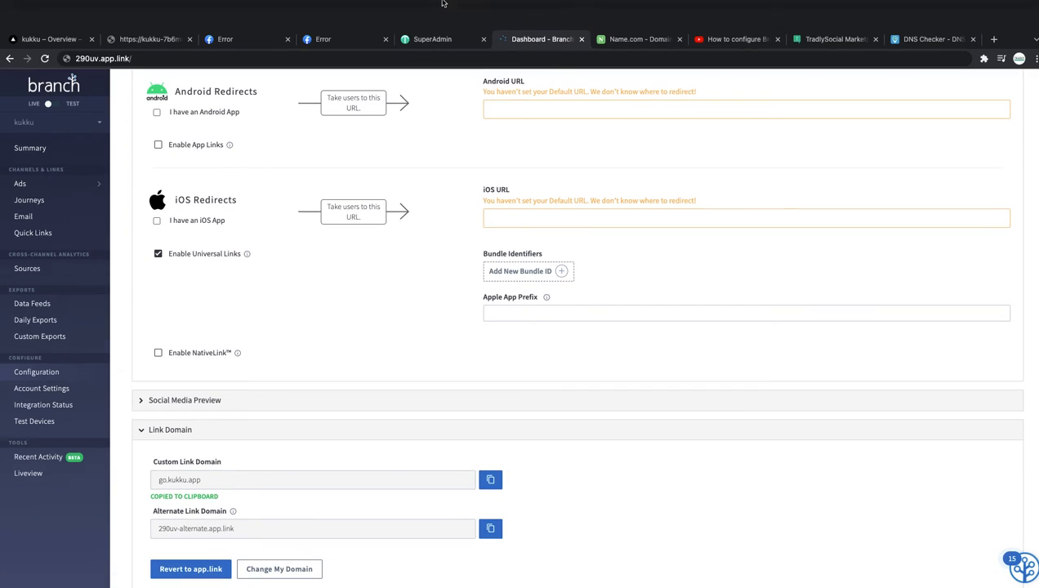
click(431, 39)
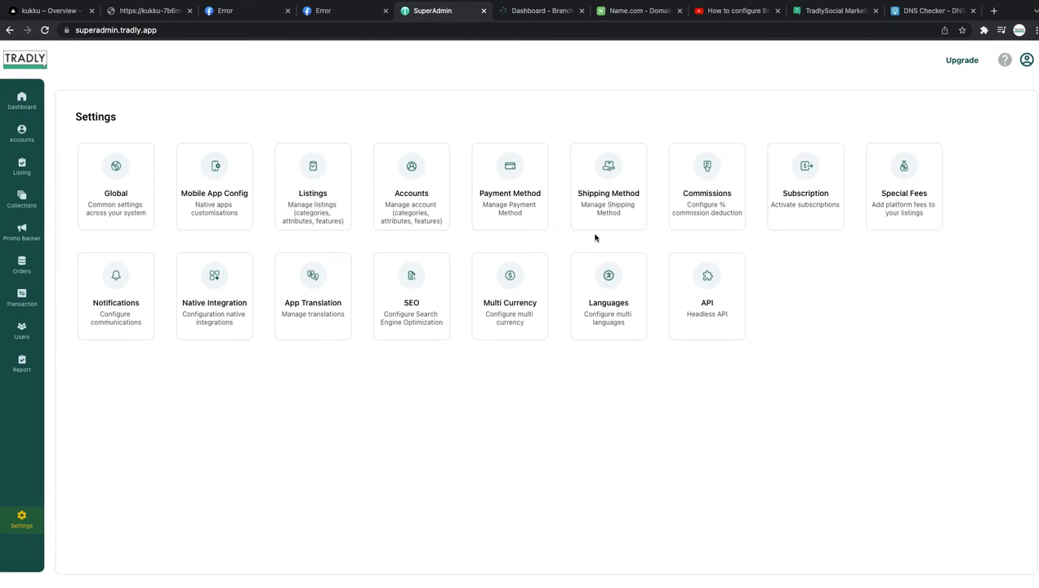
mouse_move(232, 294)
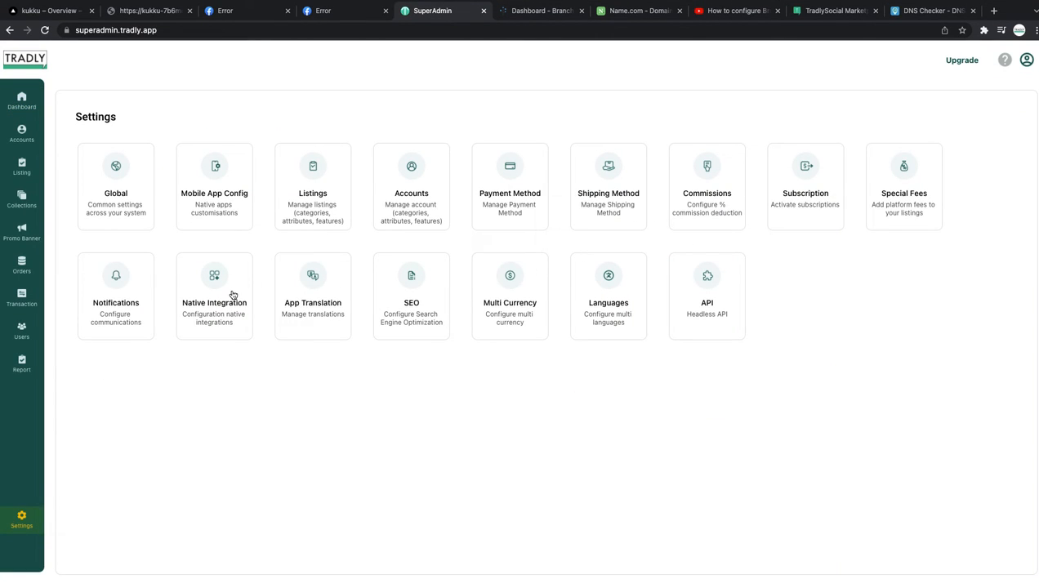
Save go.kukku.app as link domain and alternate link domain in the Tradly Branch integration.
click(214, 297)
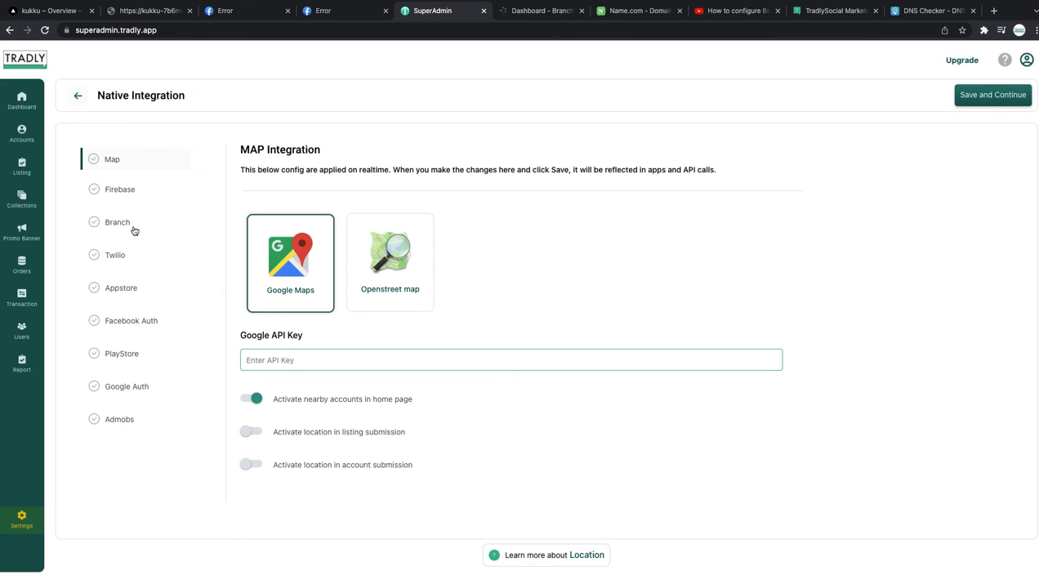
click(118, 223)
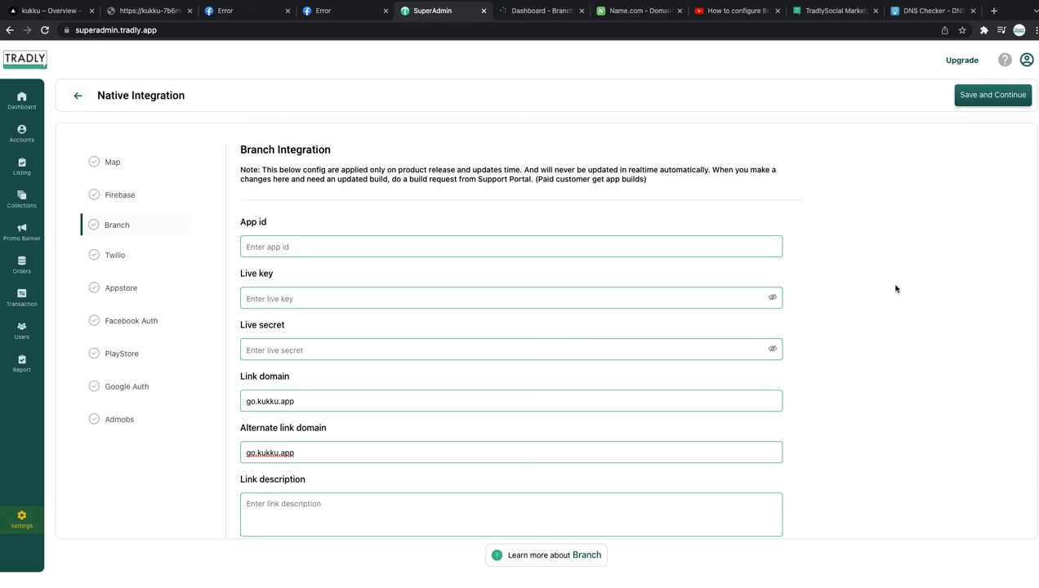
click(994, 95)
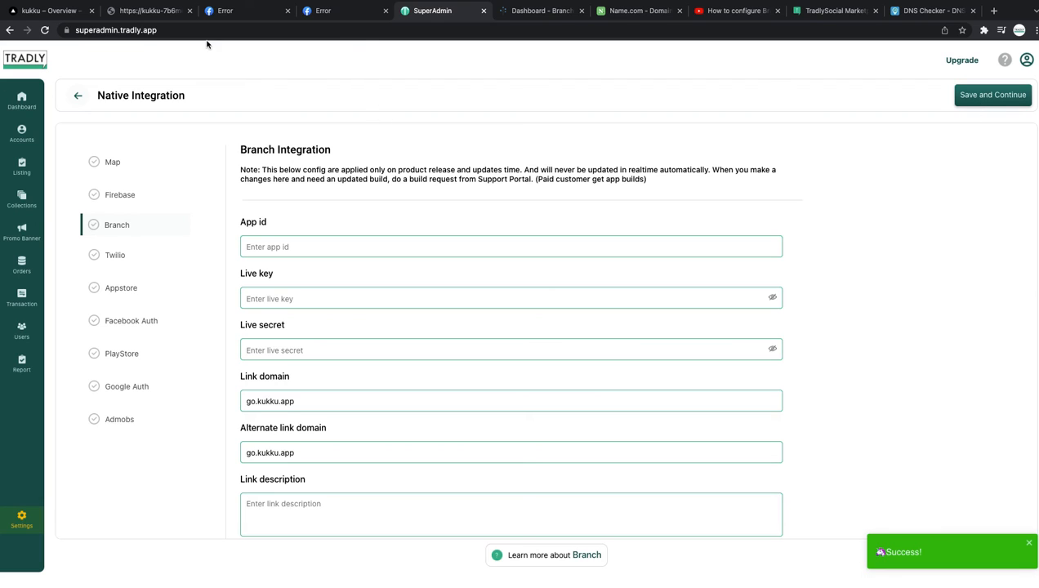
click(147, 10)
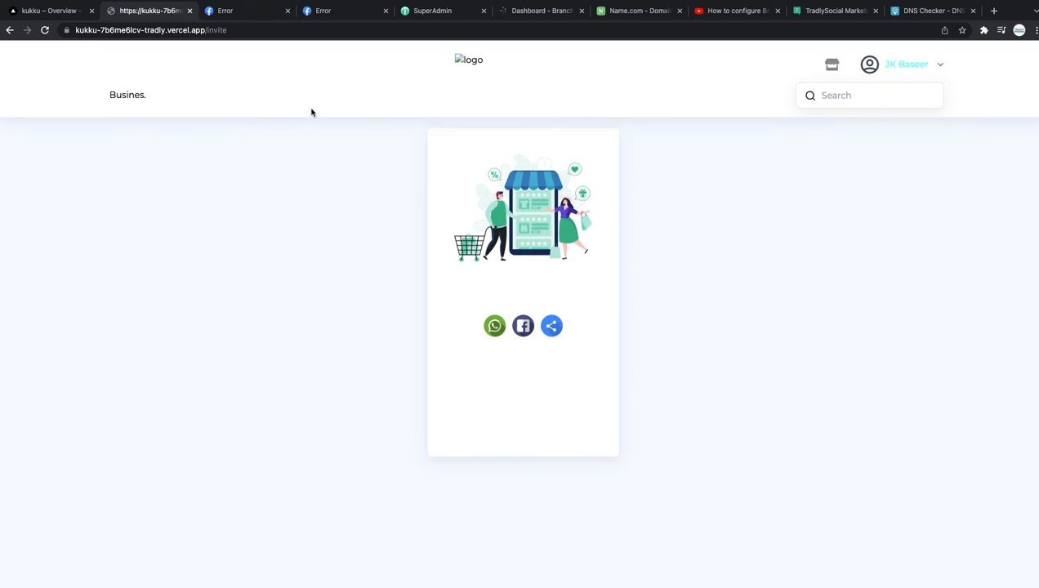
Visit the Tradly profile from the account menu, then return to Branch's Link Domain settings.
click(907, 64)
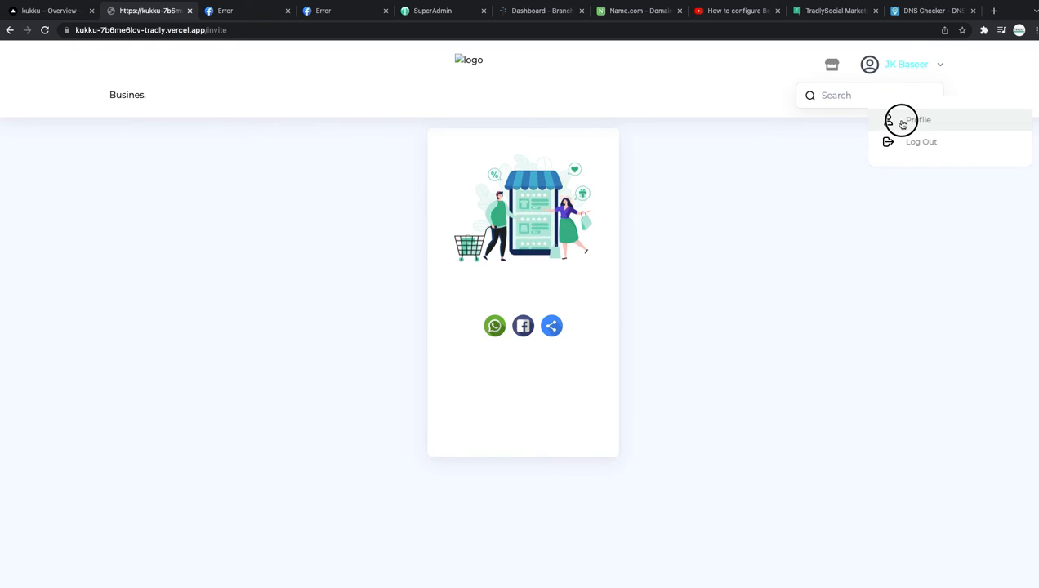
click(918, 121)
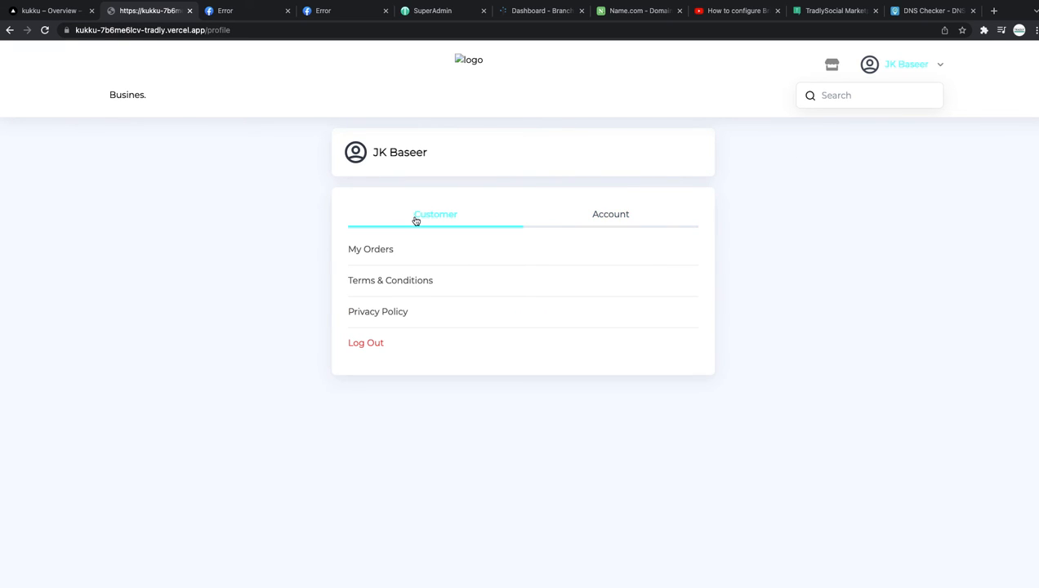
click(906, 65)
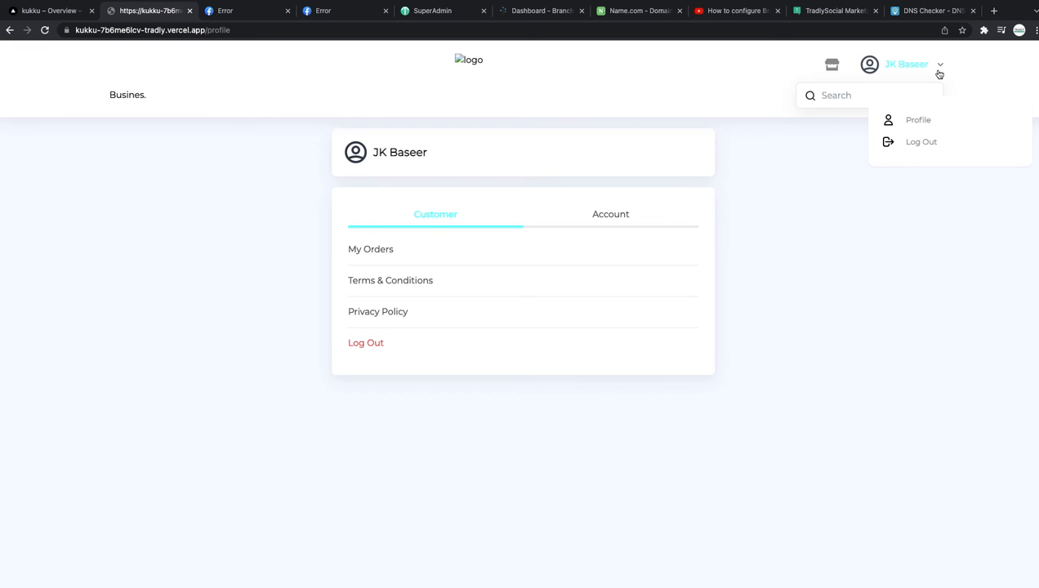
mouse_move(918, 121)
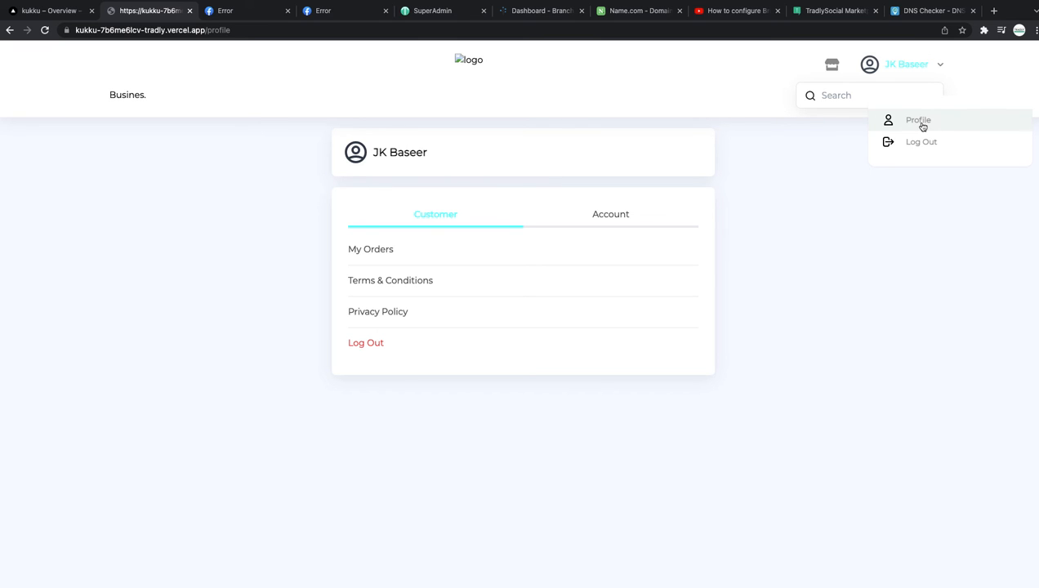
mouse_move(379, 255)
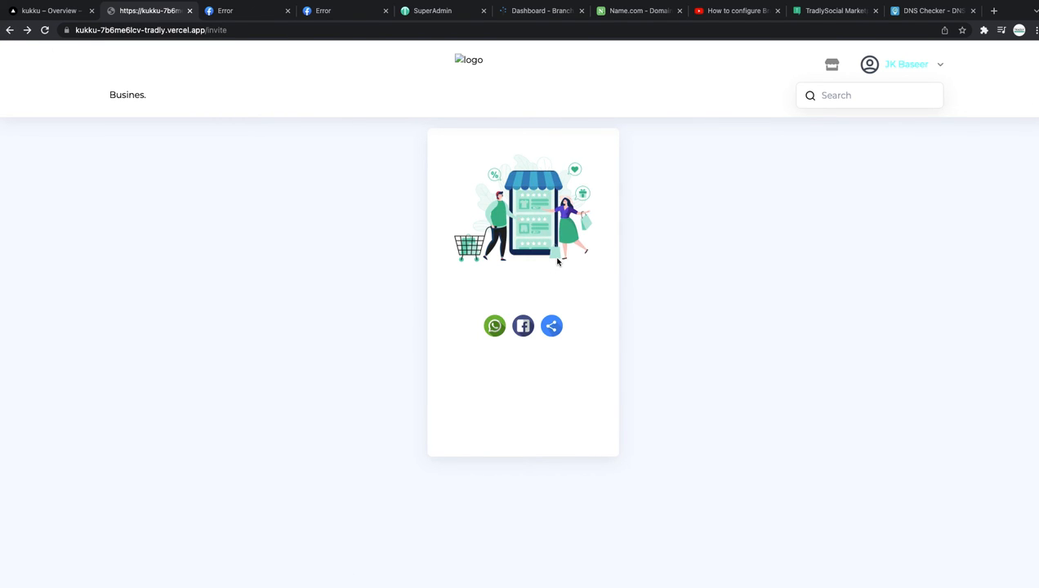
mouse_move(569, 330)
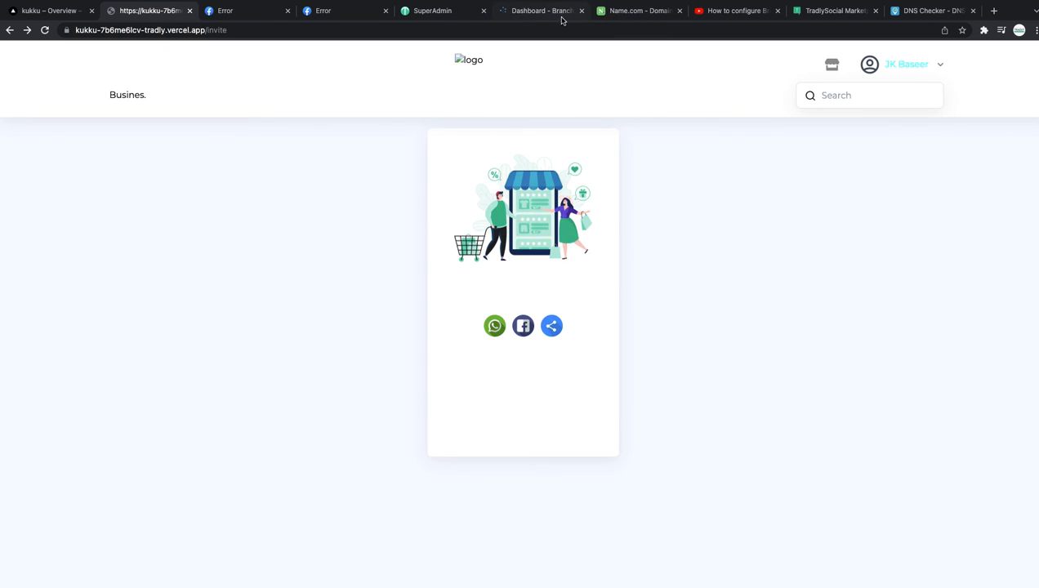
mouse_move(539, 9)
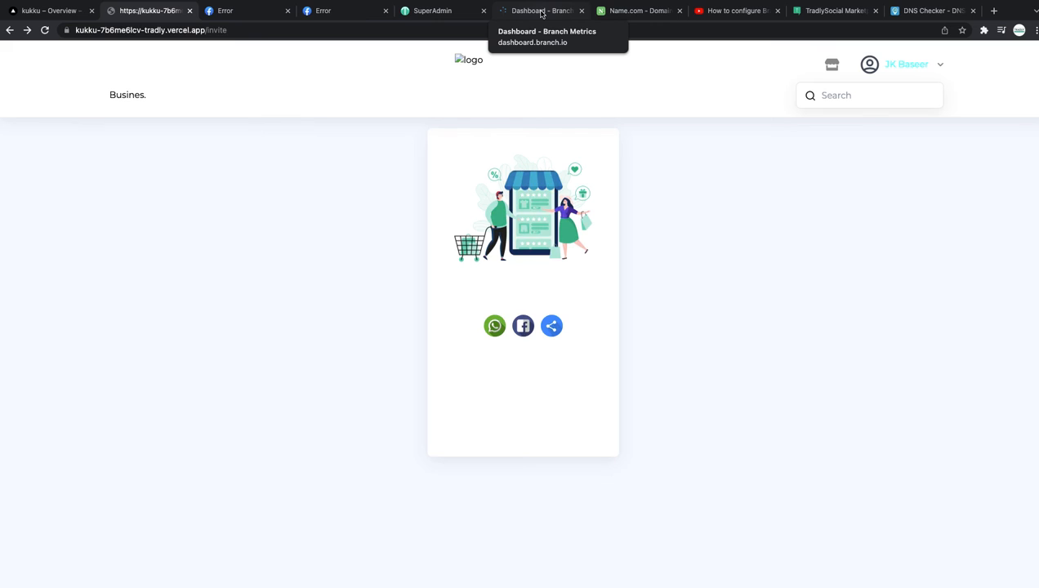
click(539, 10)
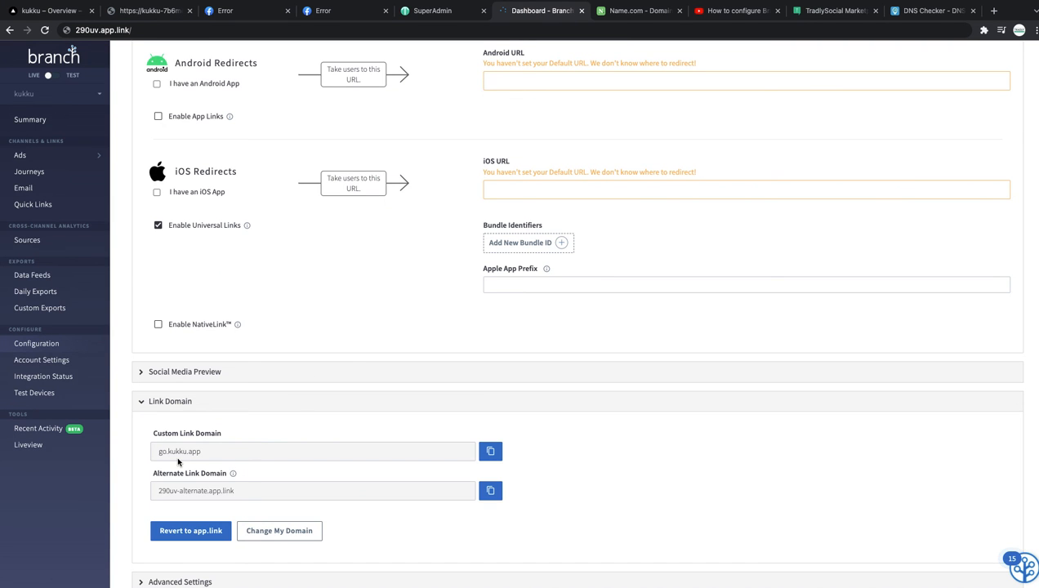